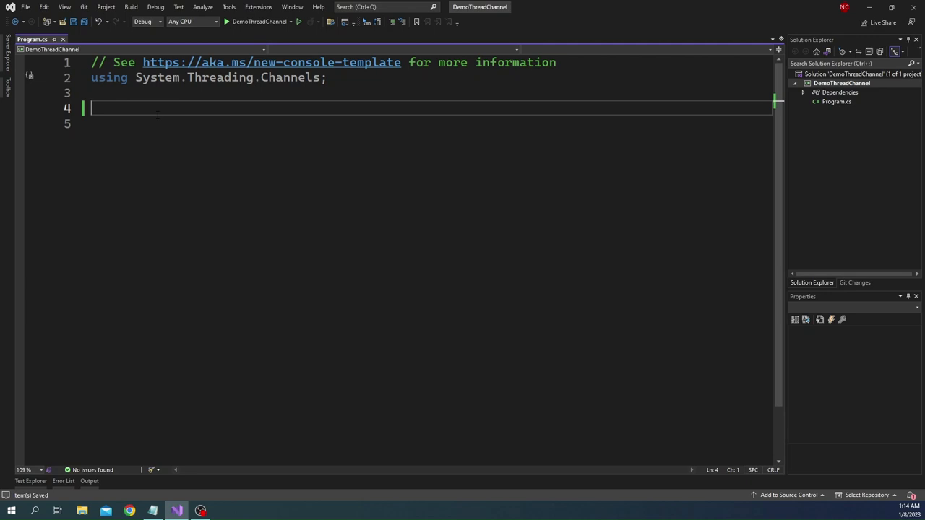
Write `var channel = Channel.` with System.Threading.Channels imported, listing the factory methods
text(var ch)
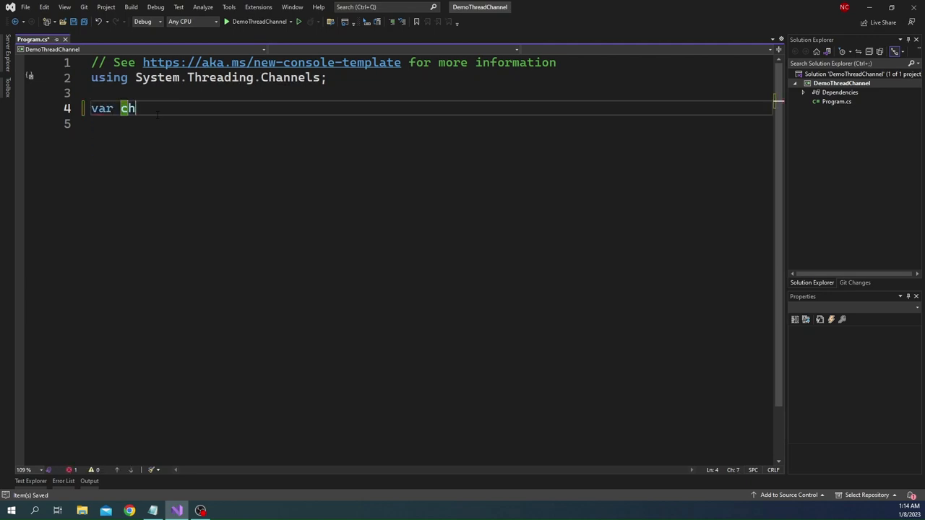
text(annel =)
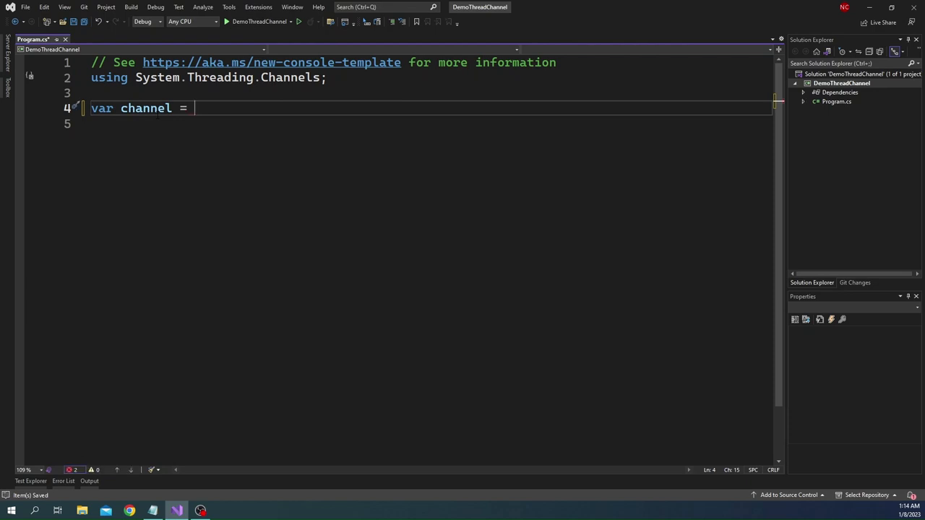
text(Channel)
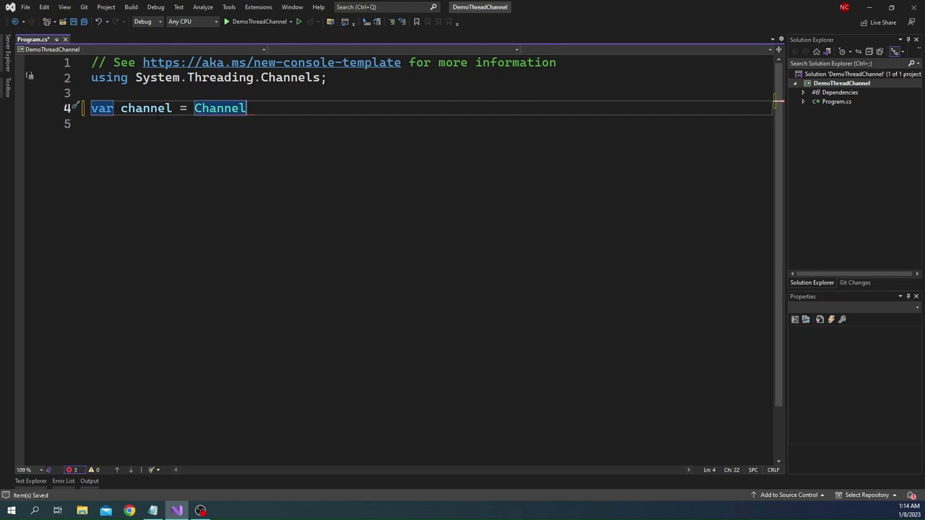
text(.CreateBounded(1, 2, 3,)
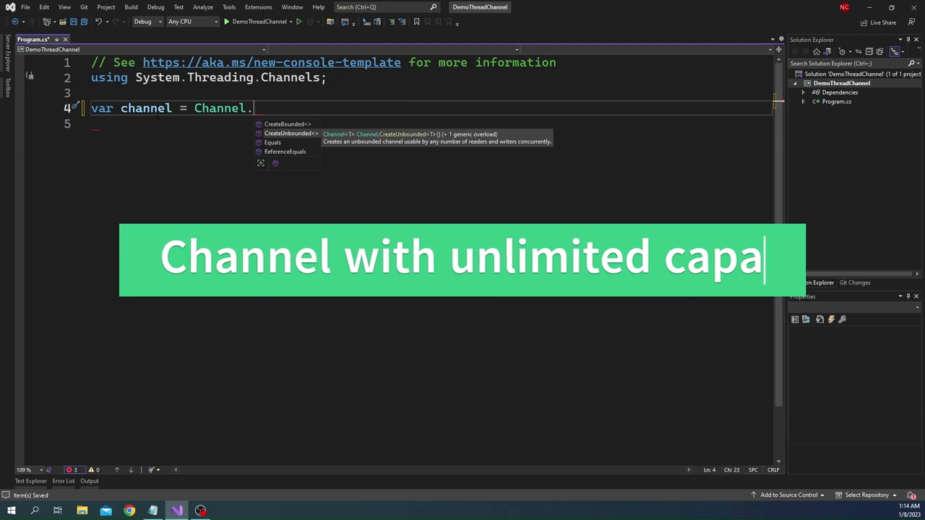
Complete the call as `Channel.CreateUnbounded<string>()` and view the overload accepting channel options
text(CreateBounded(1, 2, 3,)
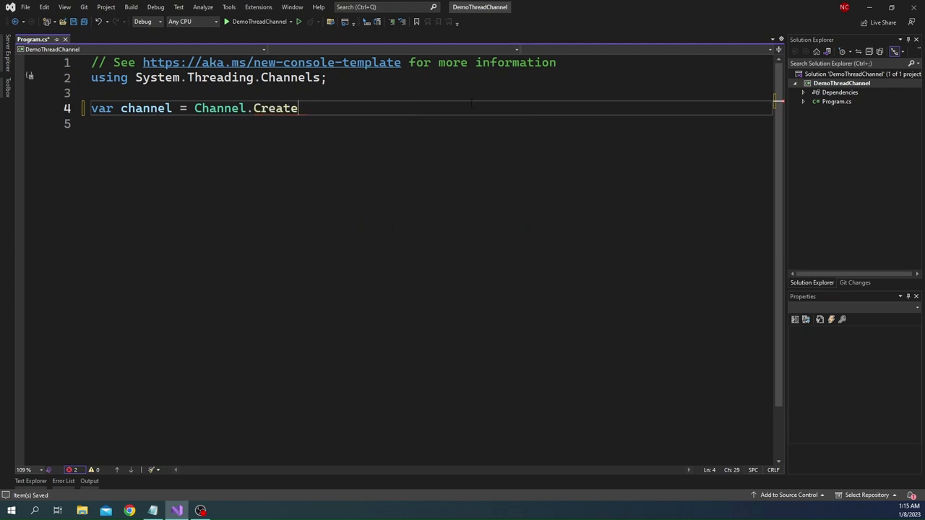
text(Unbounded)
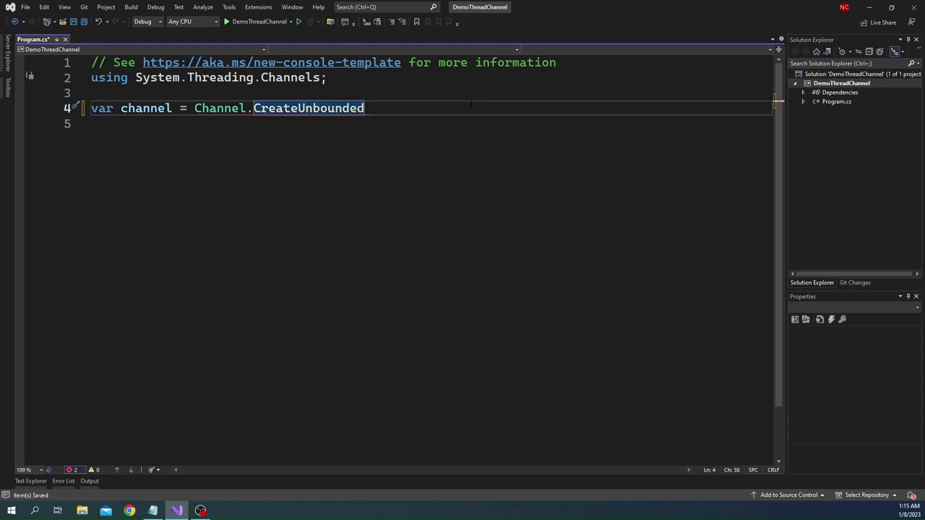
text(<string>)
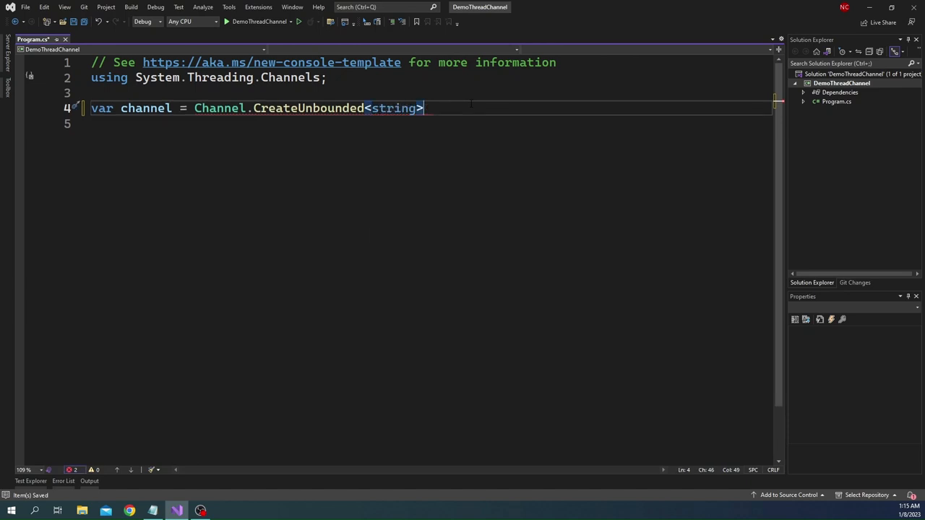
text(()
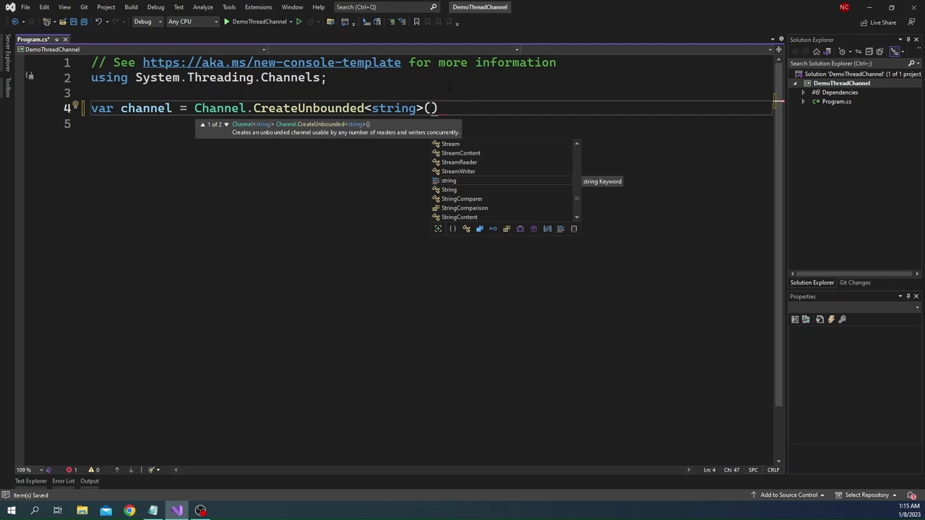
mouse_move(373, 139)
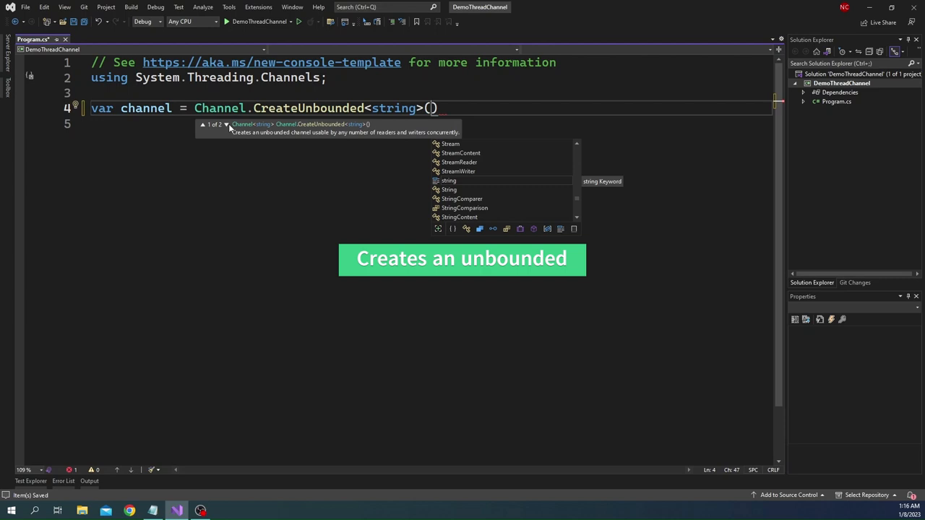
click(226, 124)
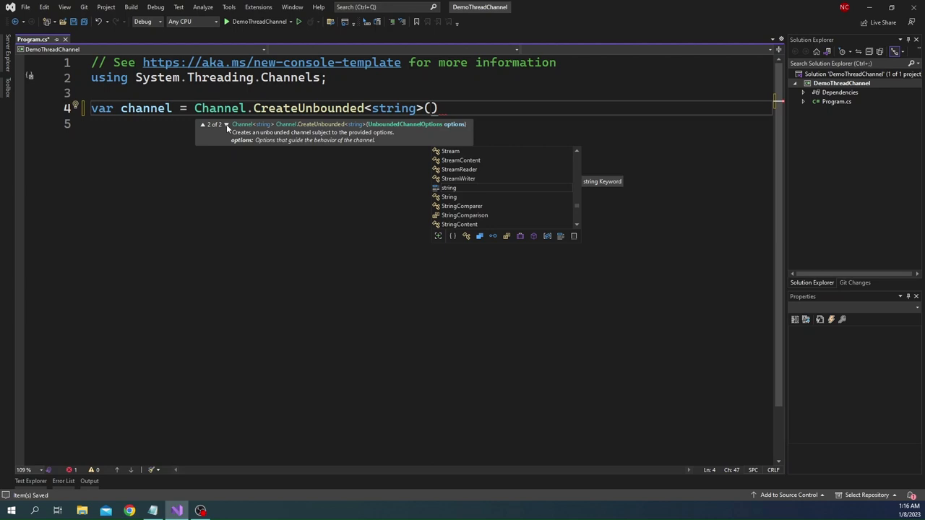
Pass `new UnboundedChannelOptions()` as the argument and end the statement with a semicolon
text(n)
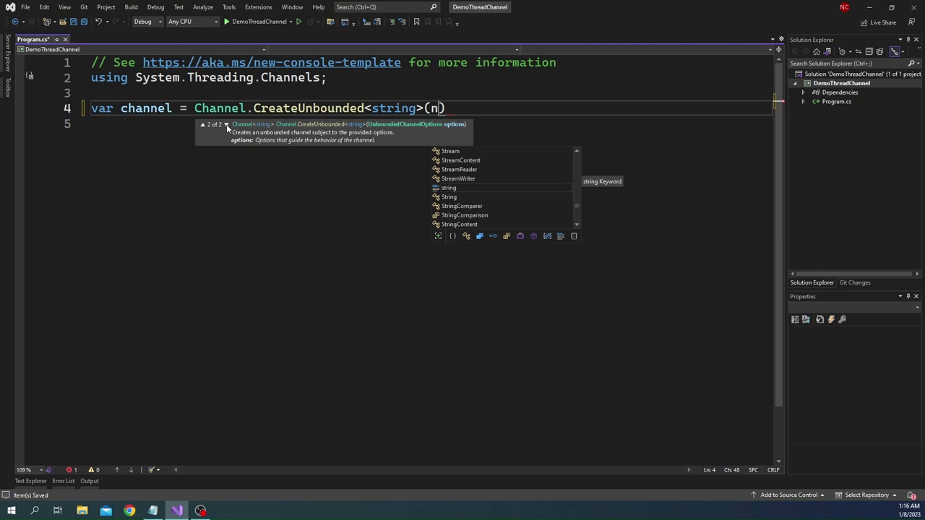
text(ew UnboundedChannelOptions)
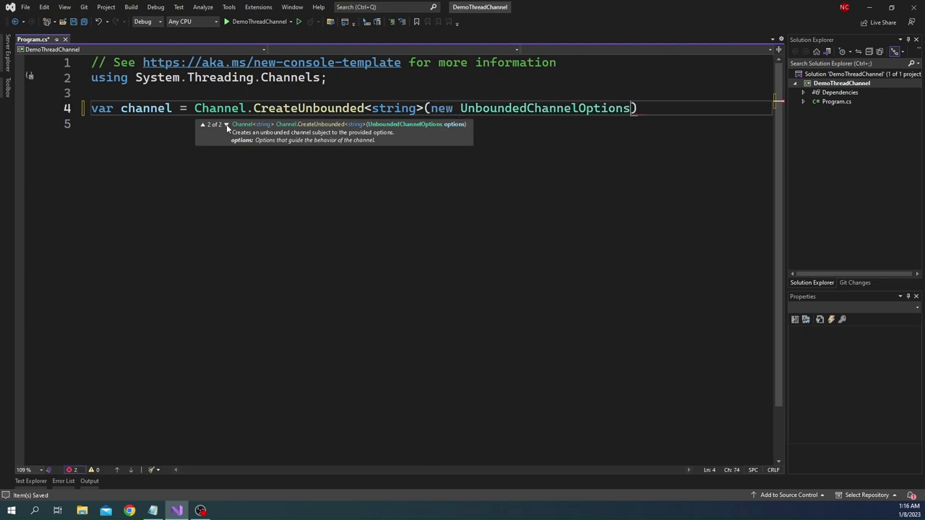
text(())
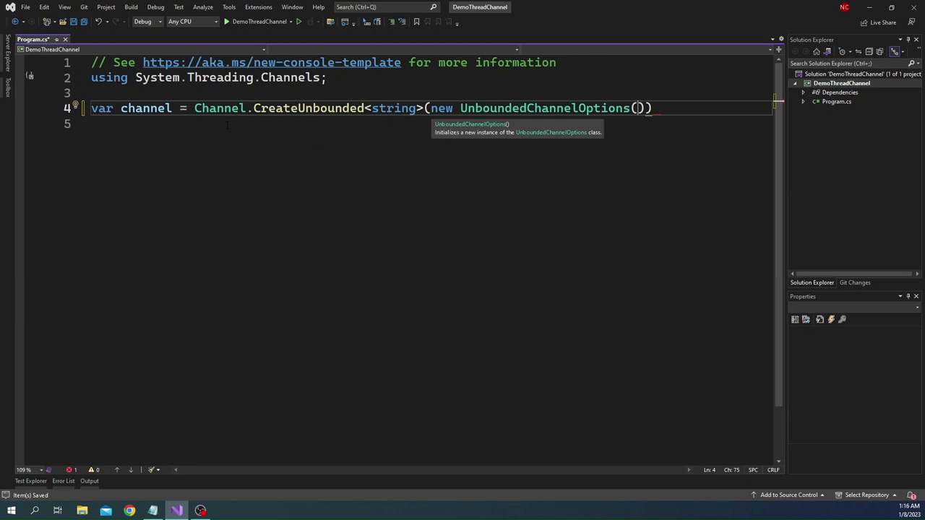
key(Enter)
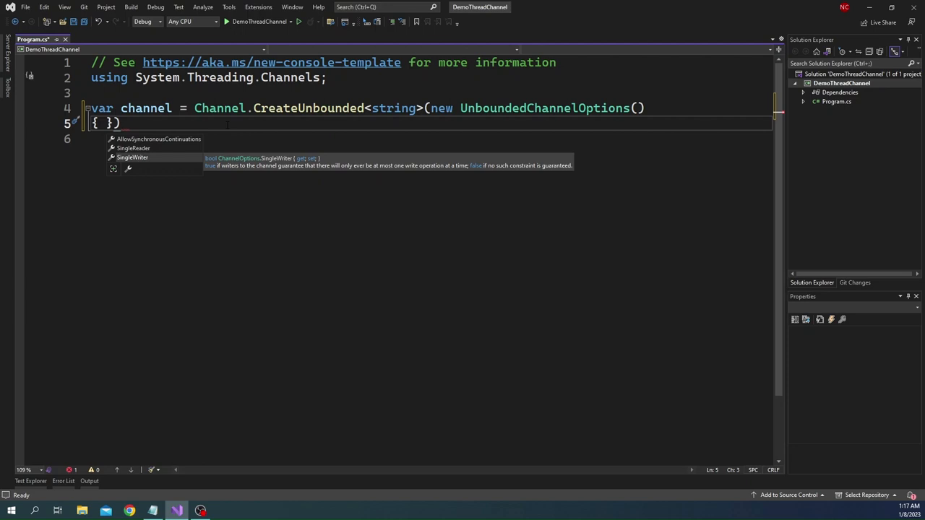
click(133, 147)
text();)
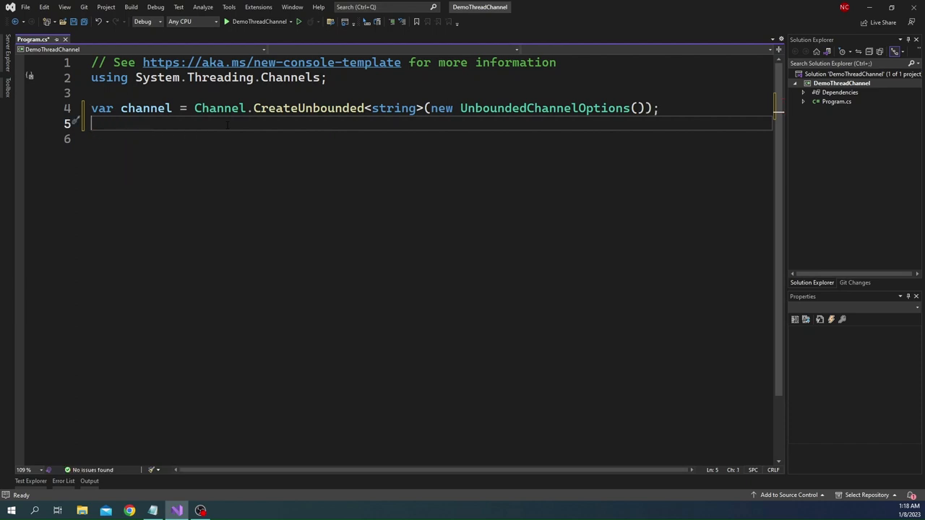
Rewrite the call as `Channel.CreateBounded<string>()` and browse its overloads in parameter info
click(253, 107)
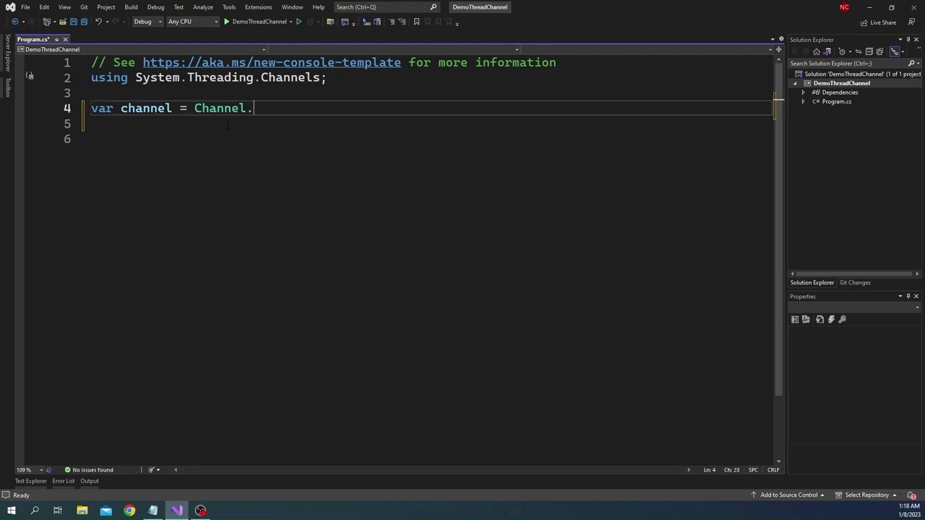
text(CreateBounded(1, 2, 3,)
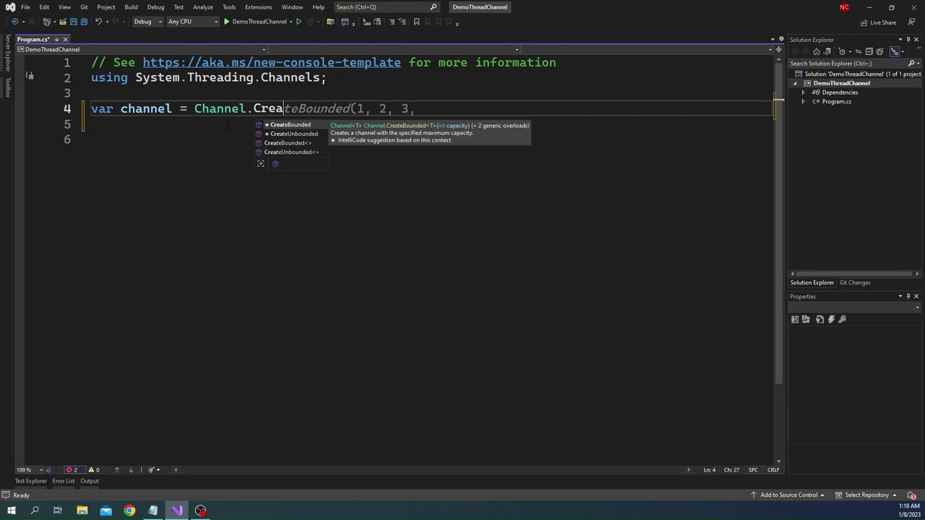
key(Backspace)
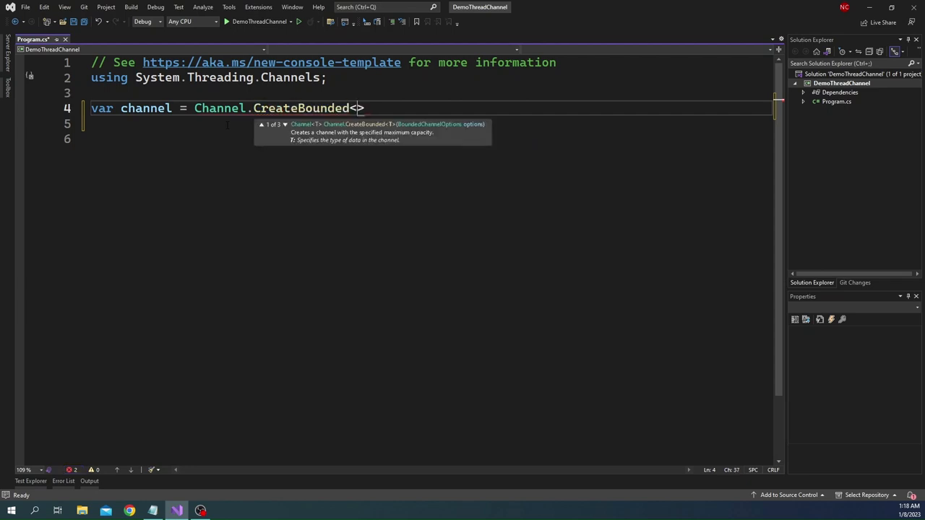
text(string)
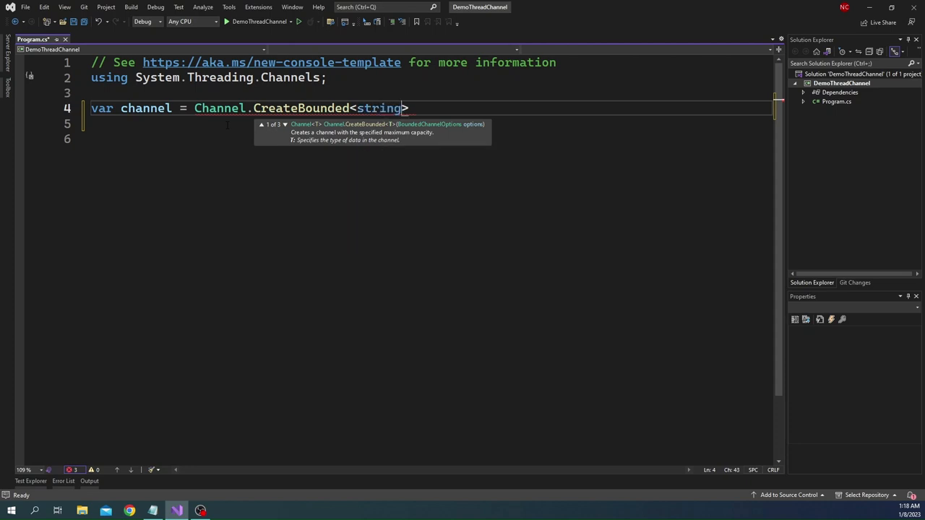
text(>())
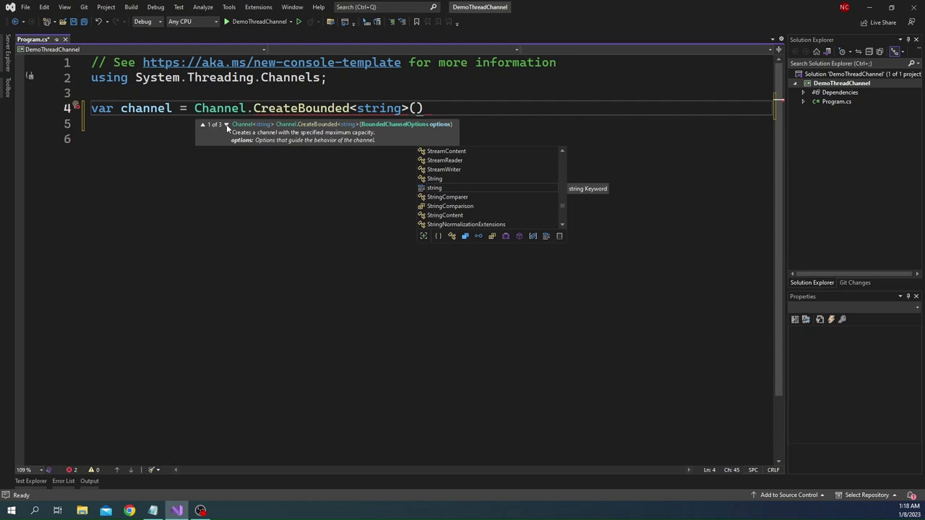
click(202, 125)
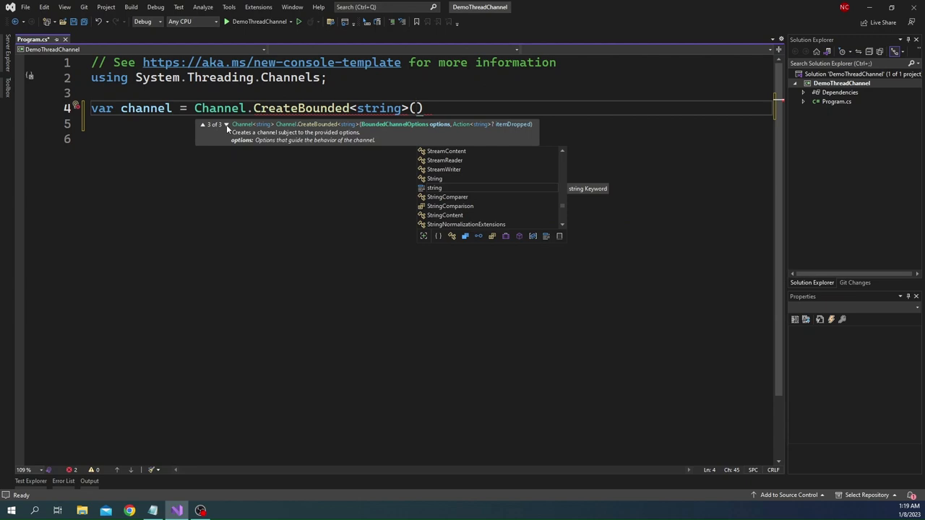
Pass `new BoundedChannelOptions(100)` with `FullMode = BoundedChannelFullMode.DropOldest`, followed by a comma
text(n)
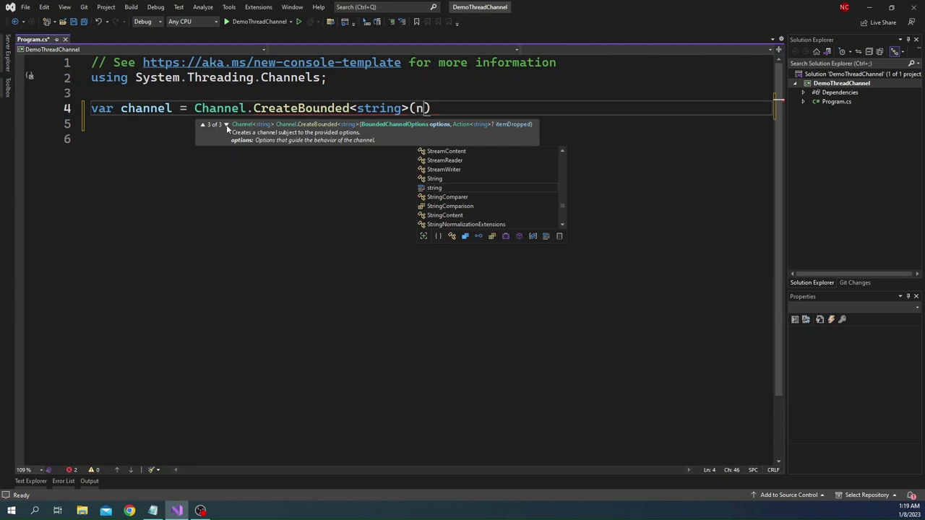
text(ew)
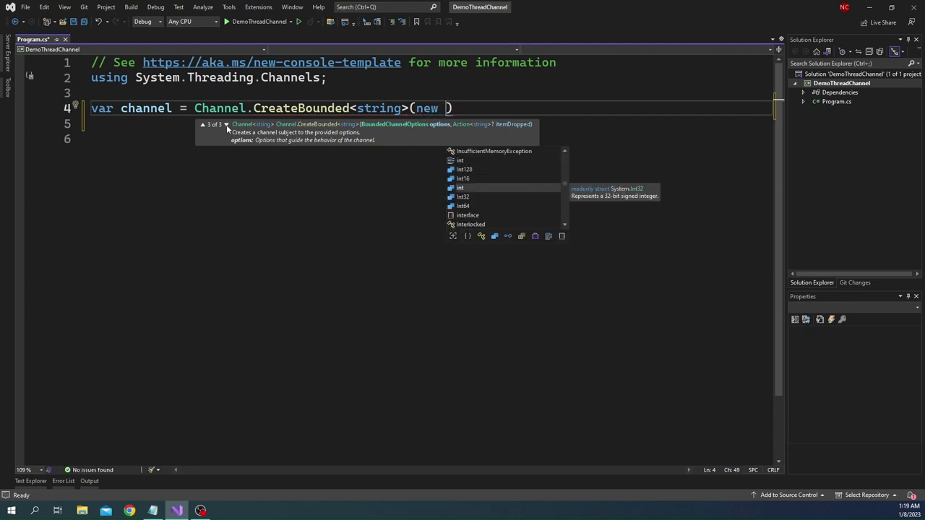
text(BoundedChannelOptions)
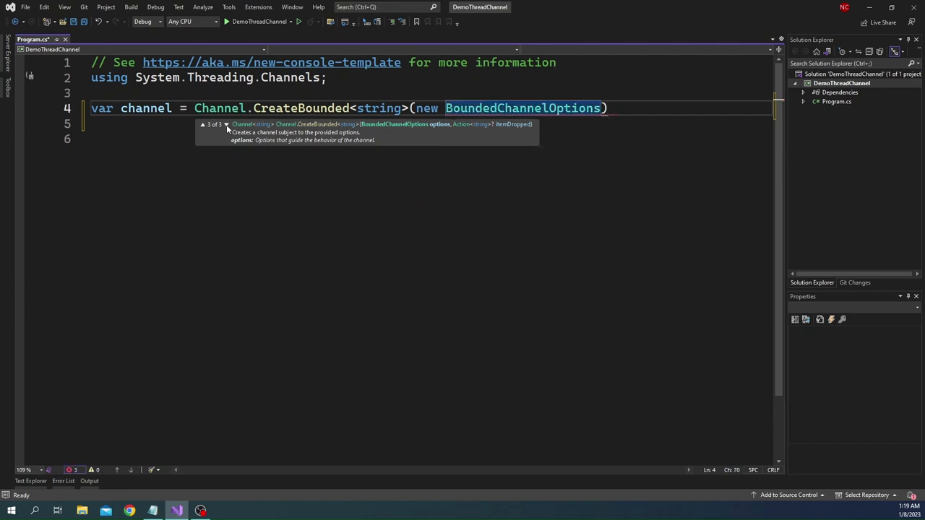
text(()
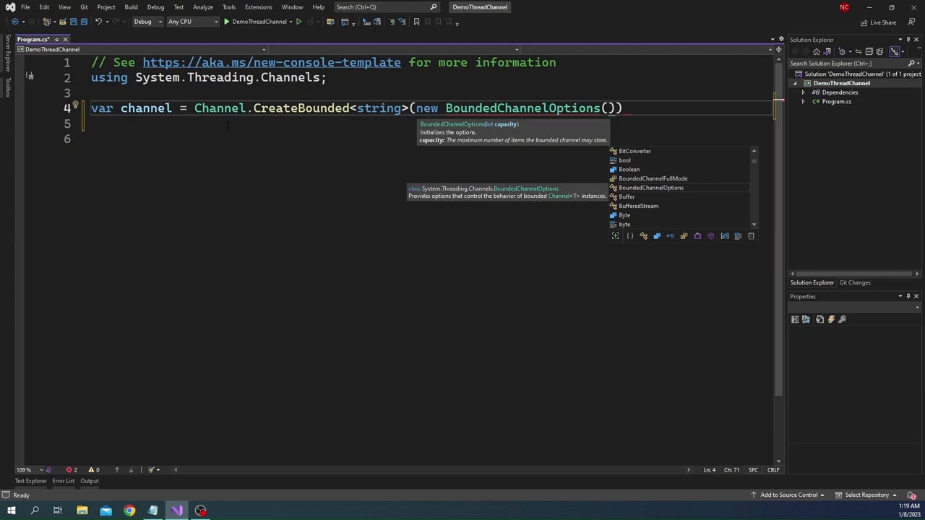
text(100)
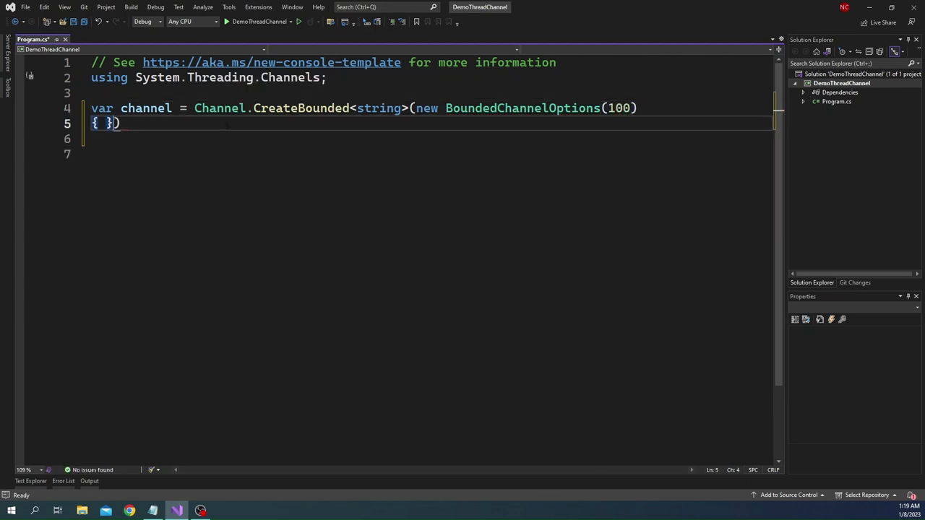
key(Return)
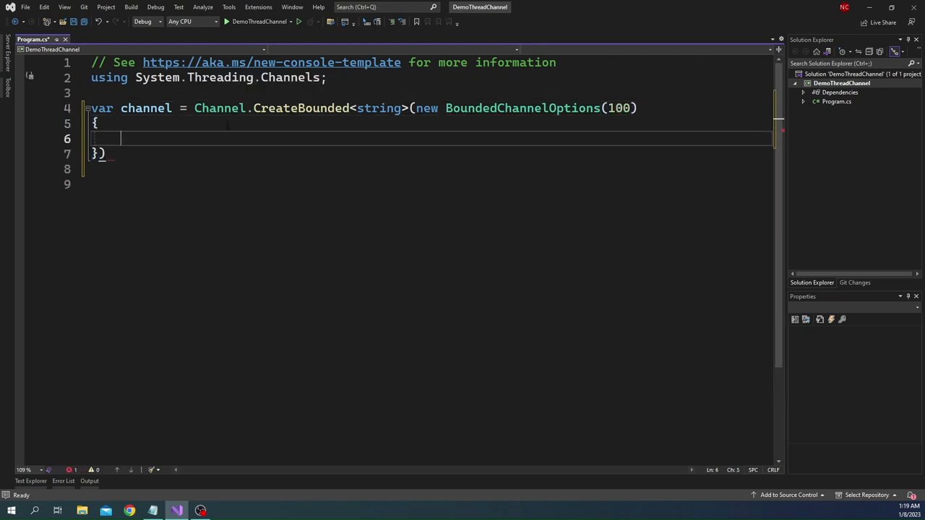
text(AllowSynchronousContinuations= true,)
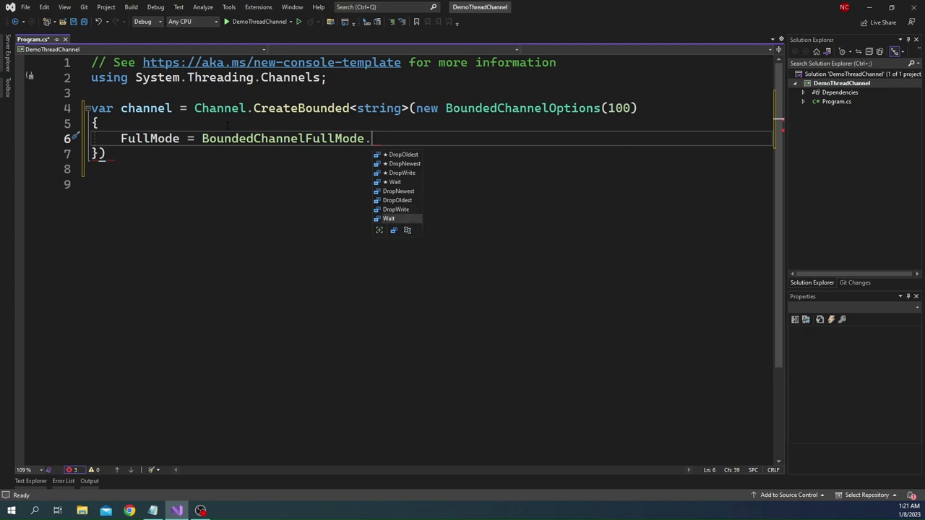
mouse_move(397, 199)
text(DropOldest)
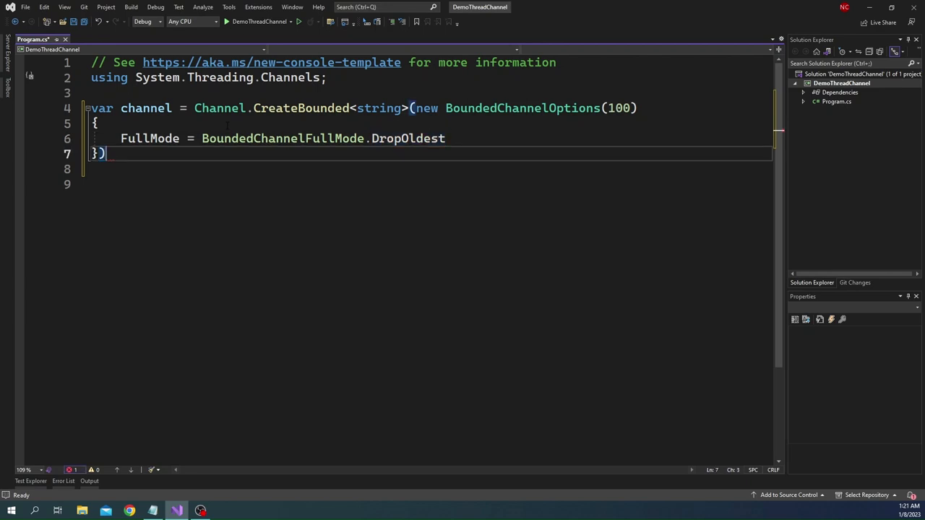
text(,)
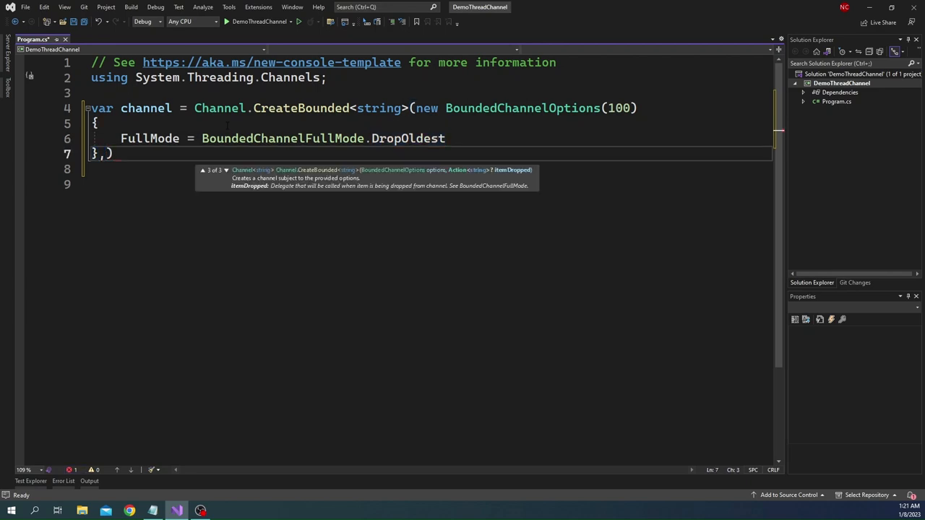
Add the dropped-item callback `(item) => Console.WriteLine(item)` and terminate the statement
text(,)
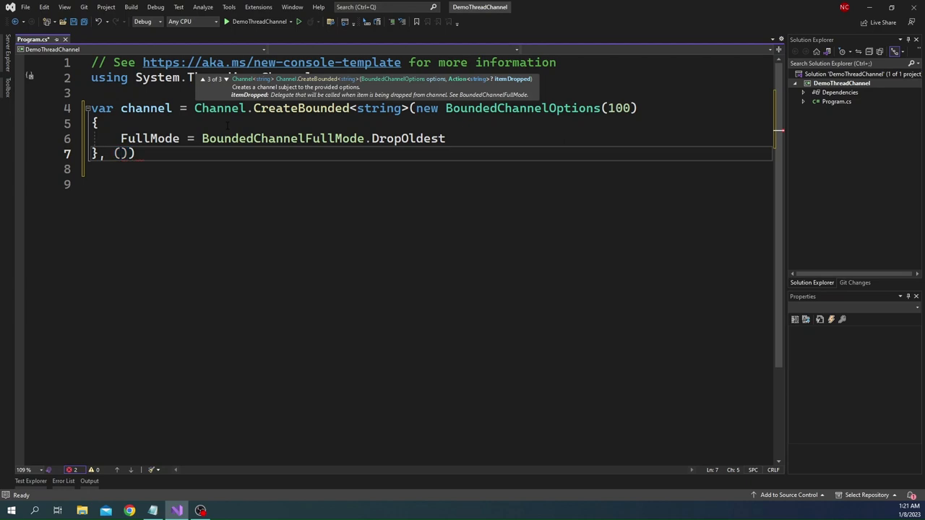
text(i)
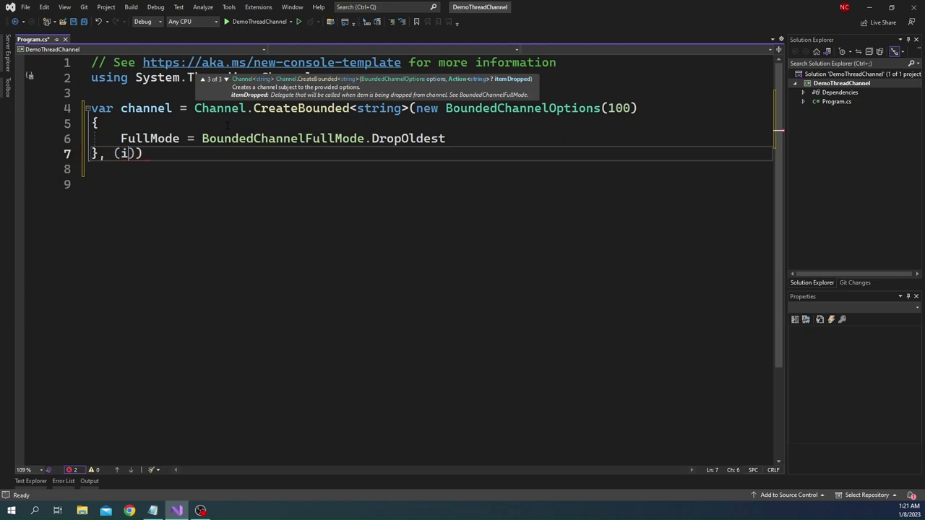
text(tem)
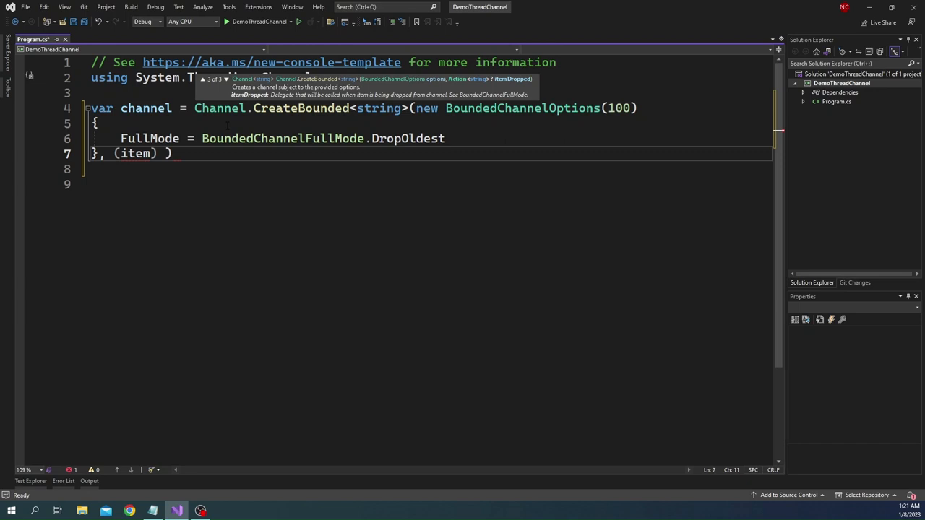
text(=> Co)
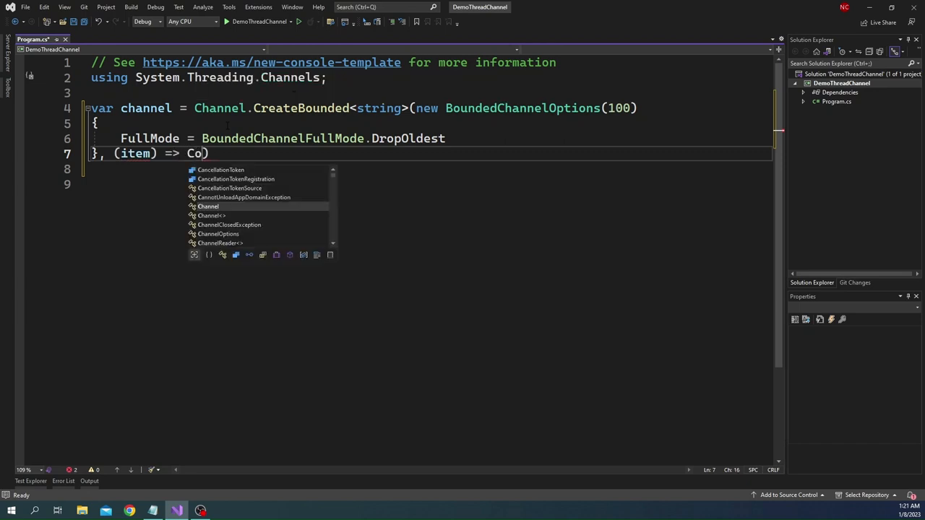
text(nsole.)
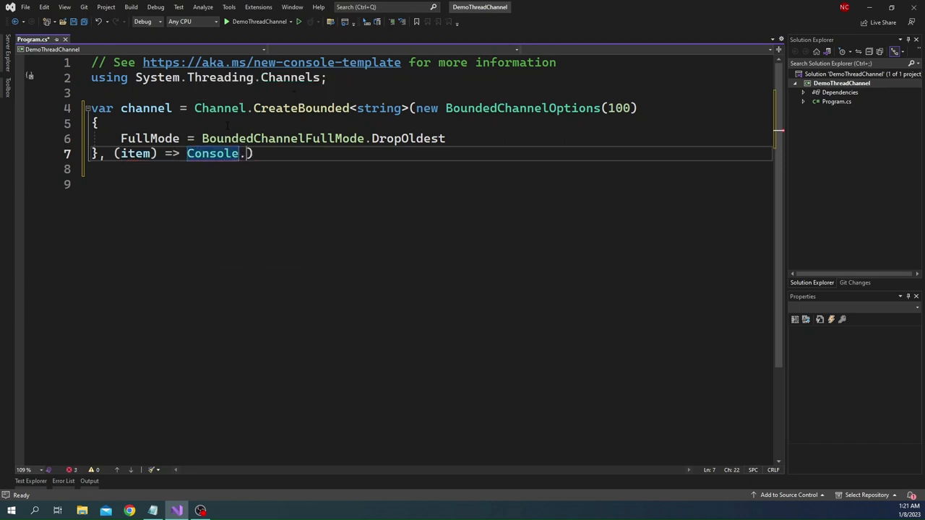
text(WriteL)
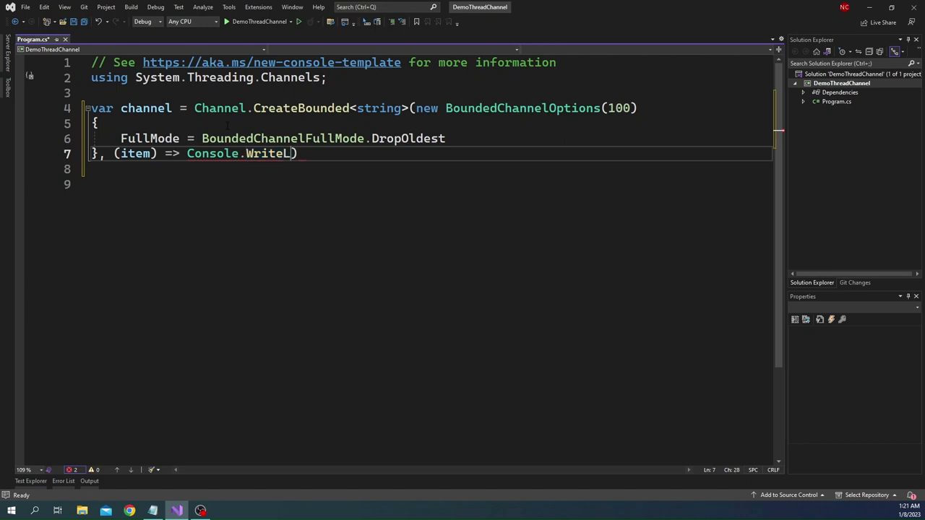
text(ine(item)
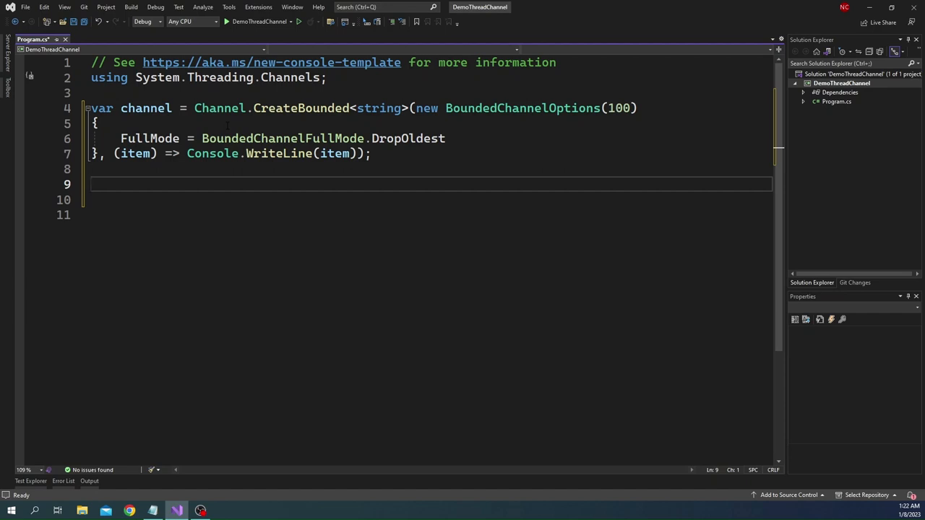
Declare `var writer = channel.Writer;` and `var reader = channel.Reader;` below the channel
text(var)
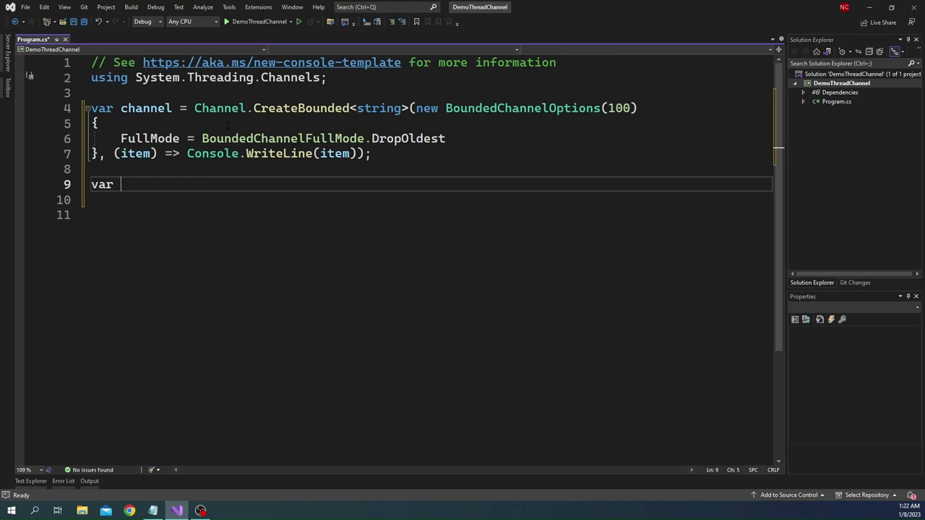
text(wr)
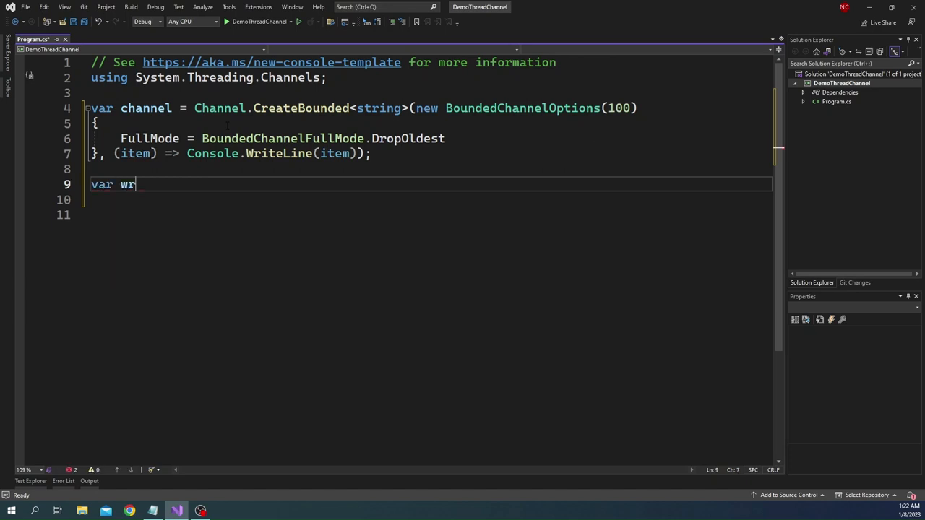
text(iter =)
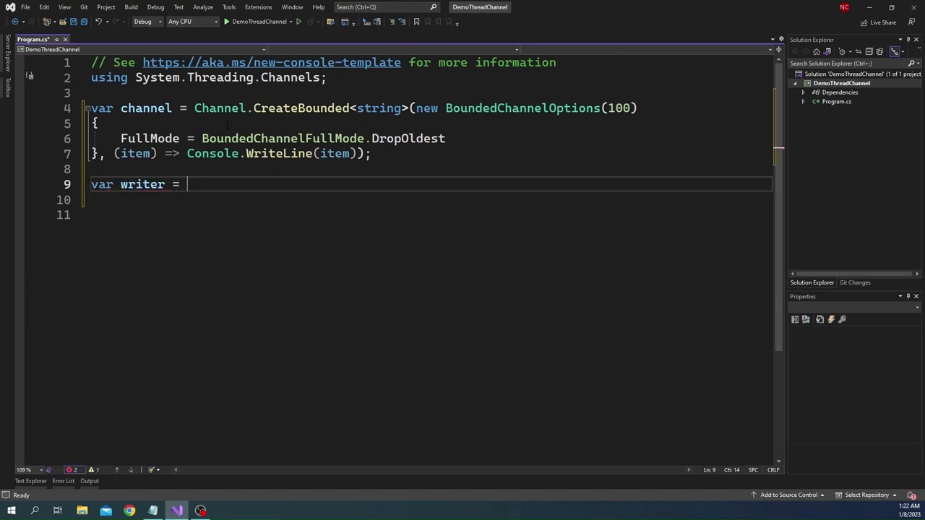
text(channel)
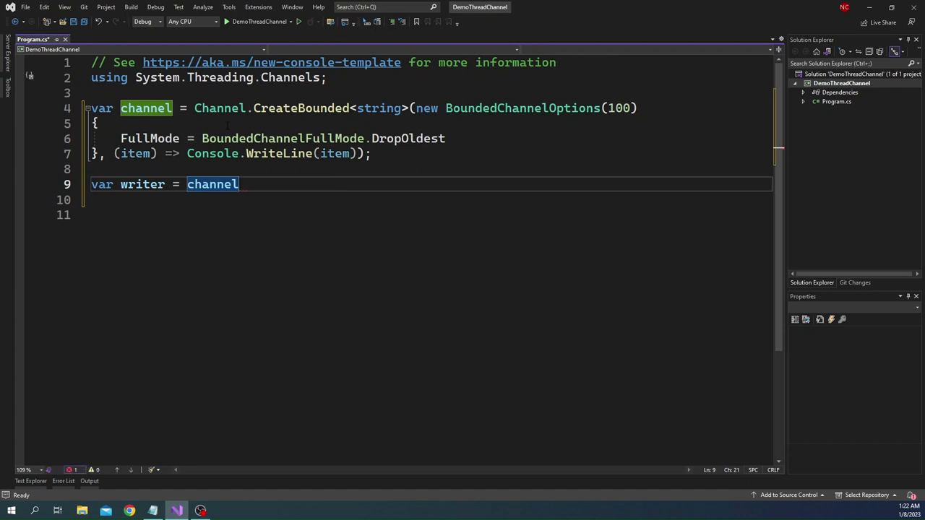
text(.w)
click(429, 199)
text(var )
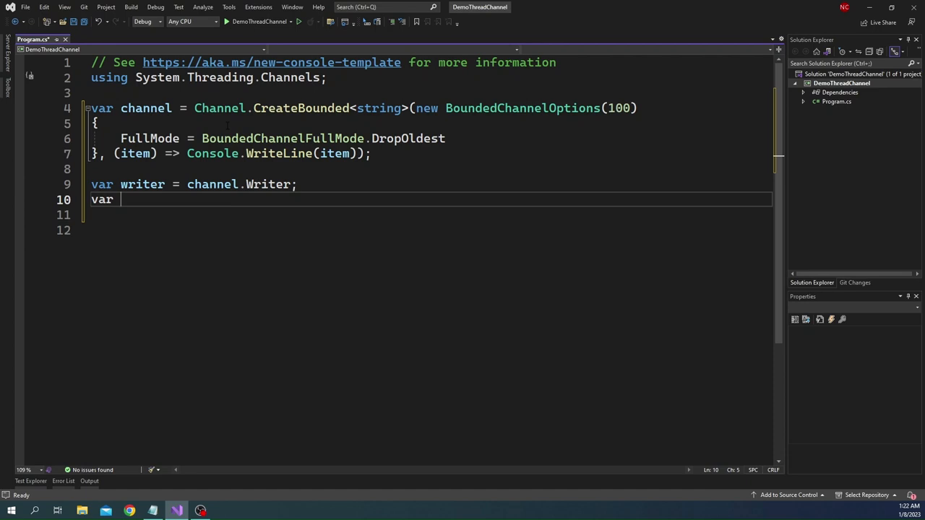
text(reader)
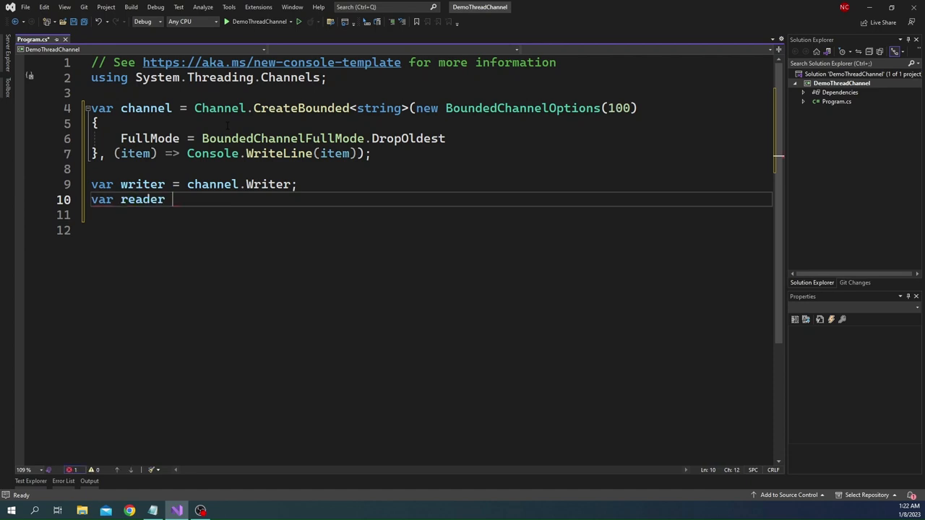
text(= channel.Reader;)
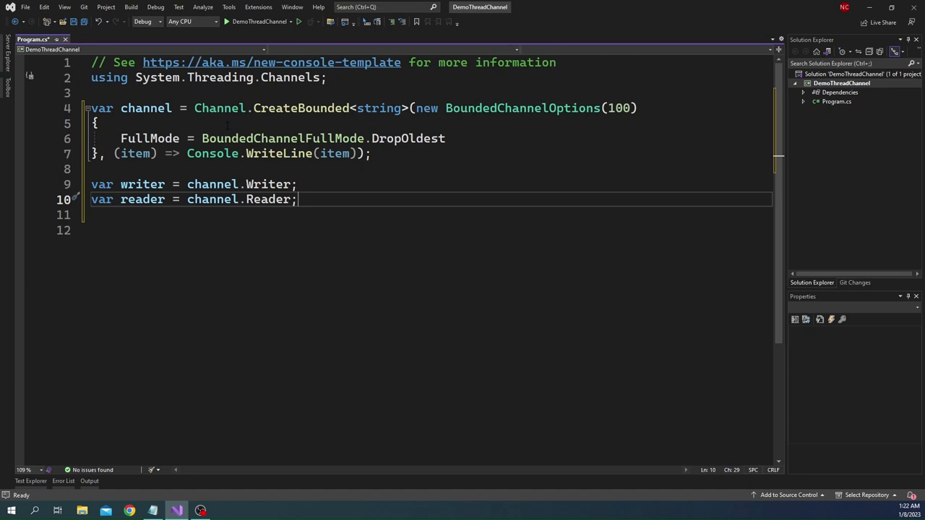
key(Enter)
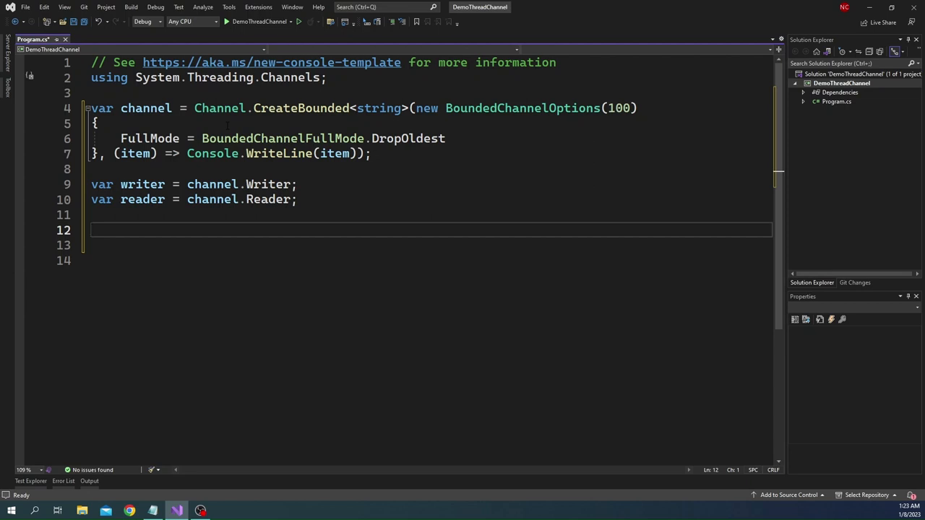
Declare `var readerTask = Task.Factory.StartNew(() => {...})` looping while the reader is not completed
text(var)
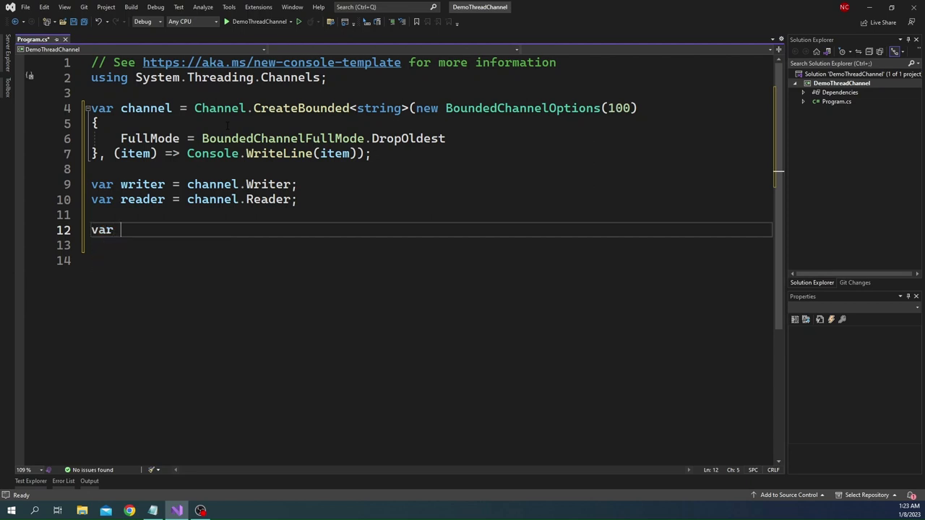
text(readerTa)
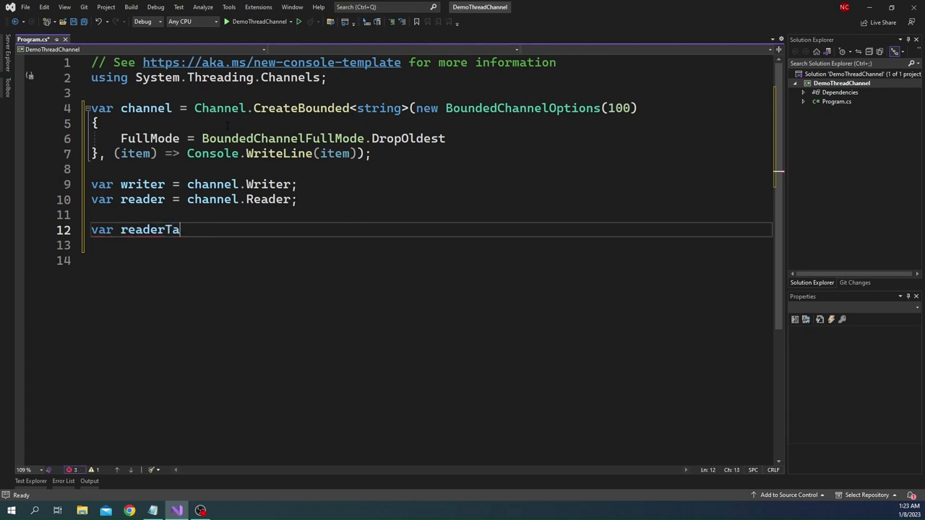
text(sk = new TaskCompletionSource<string>();)
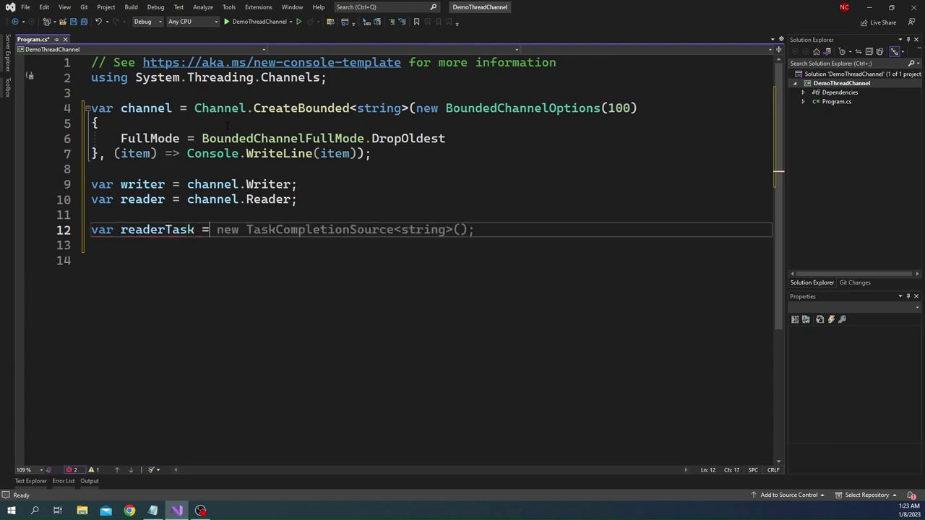
text(T)
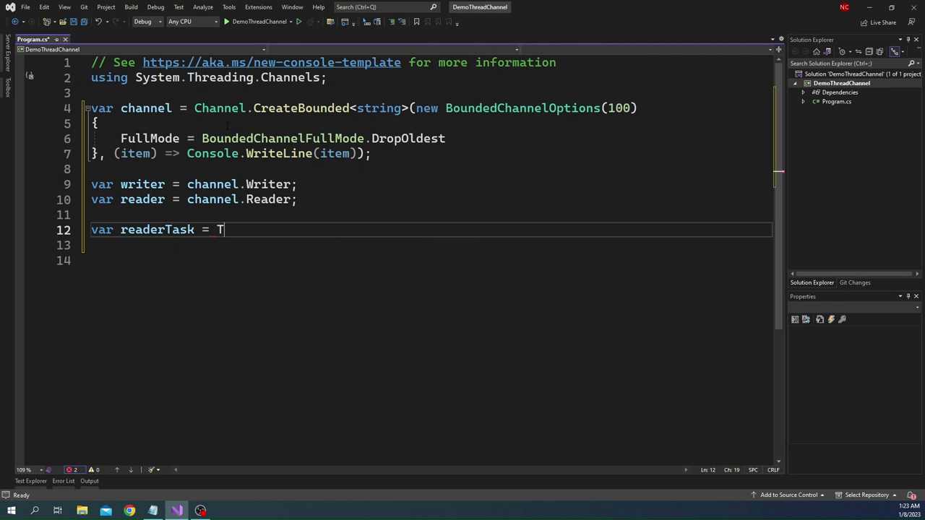
text(ask.f)
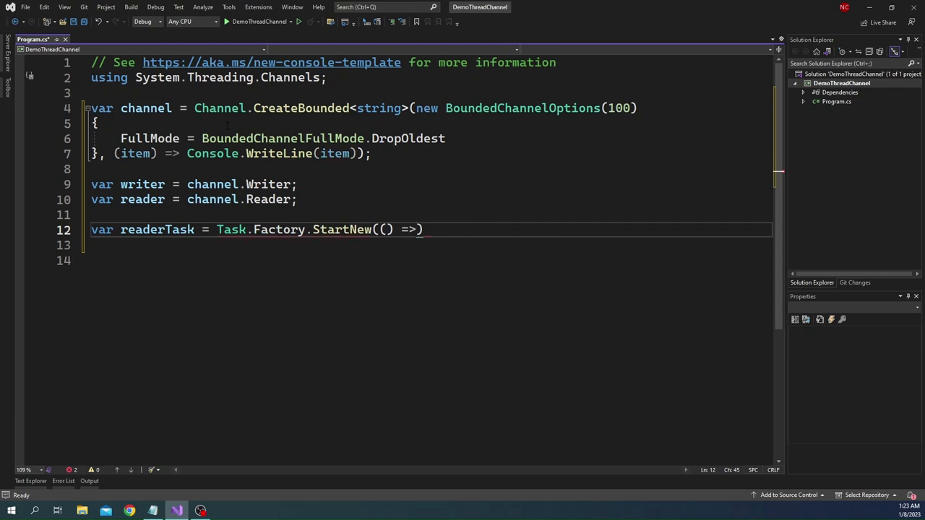
text({ });)
click(429, 246)
text(while (!reader,)
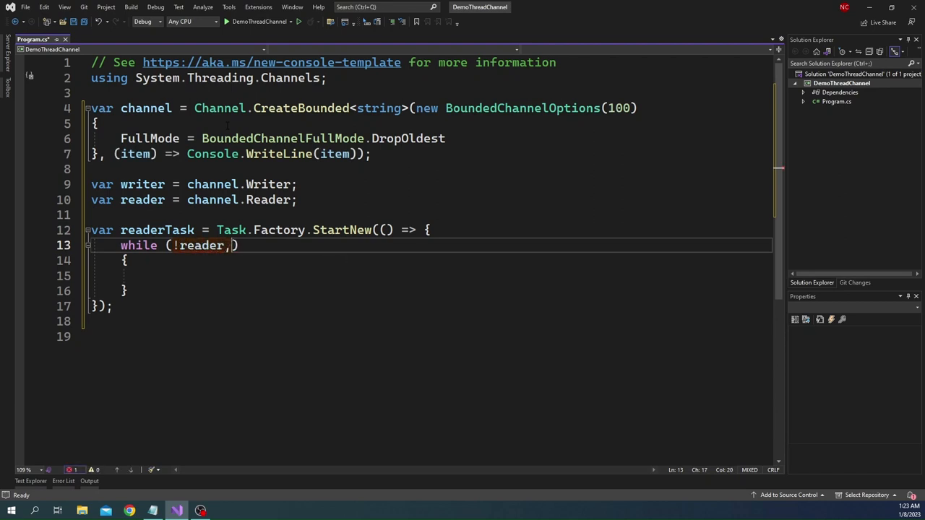
text(c)
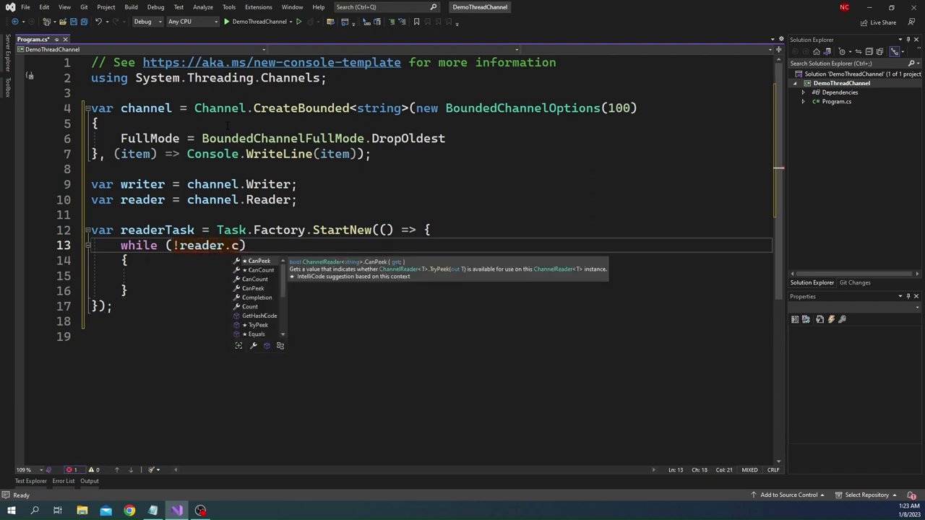
text(om)
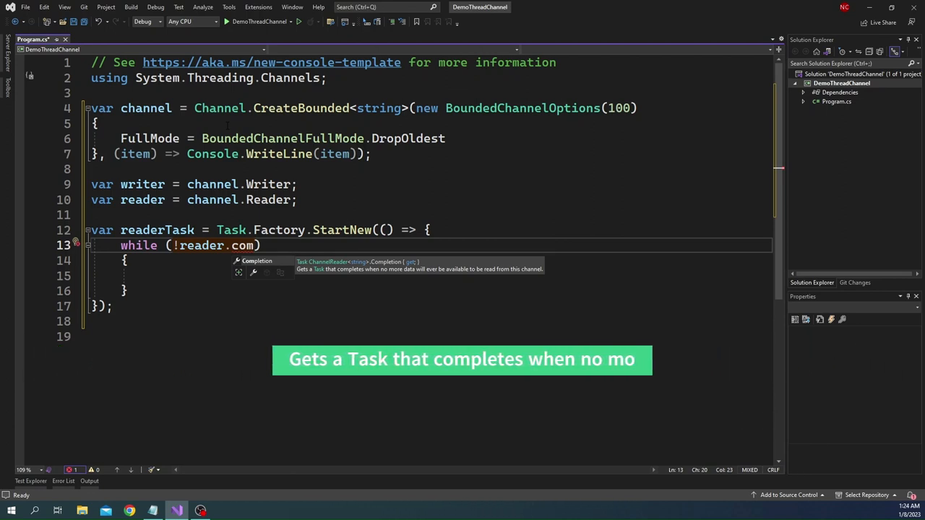
text(Completion.IsCompleted)
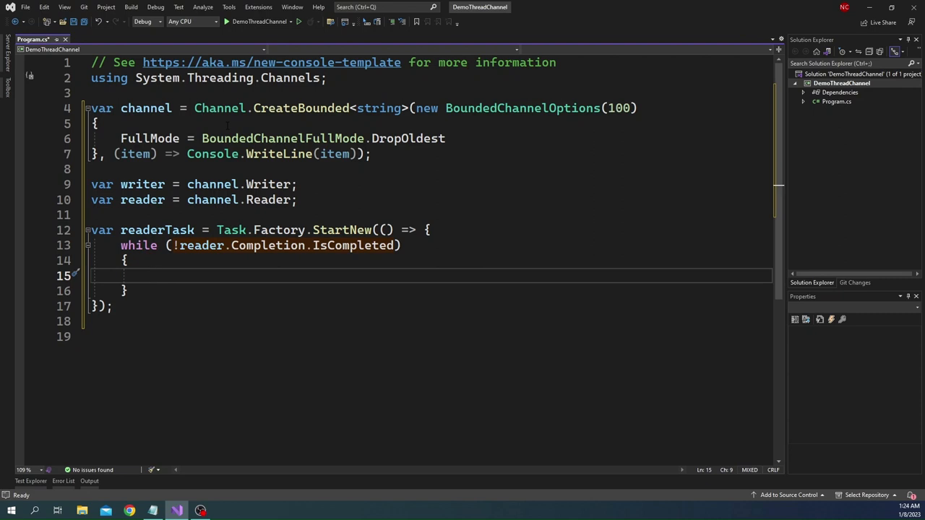
Make the lambda async, awaiting `reader.ReadAsync()` into `response` and printing it each iteration
text(var response)
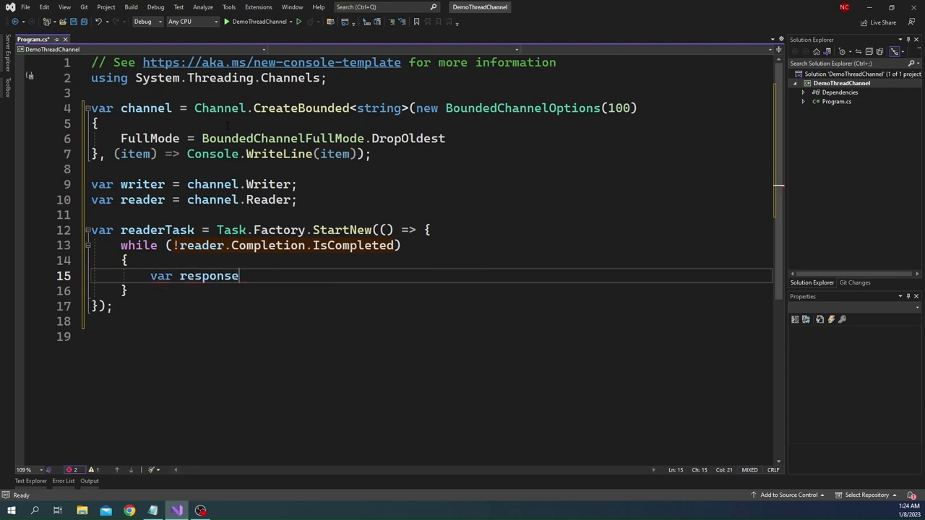
text(=)
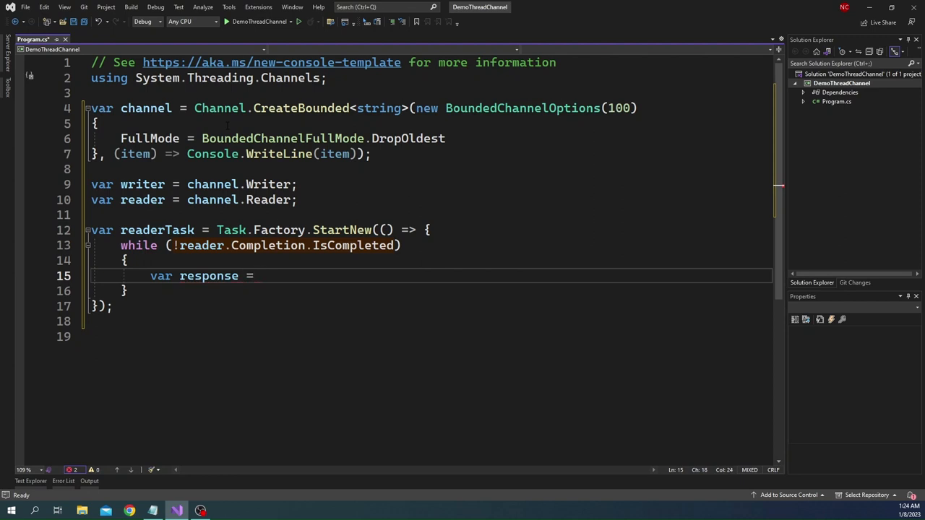
click(381, 230)
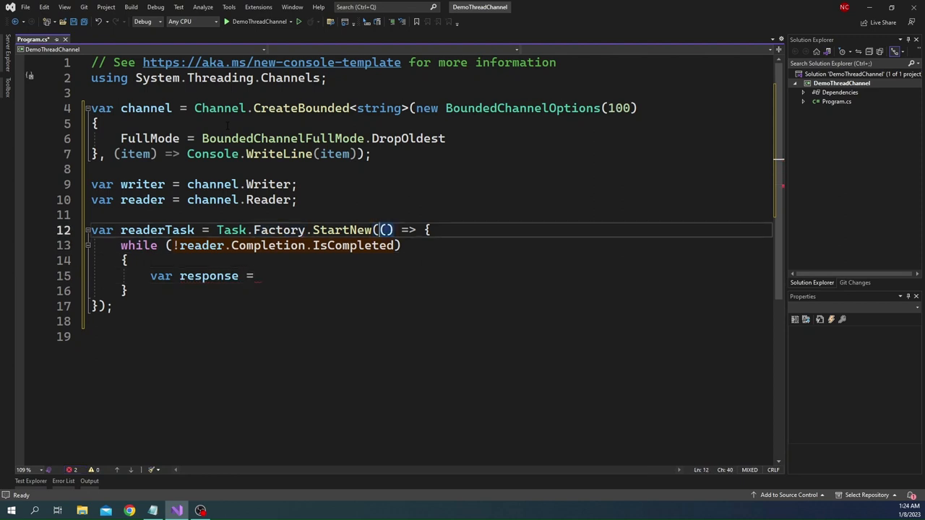
text(async)
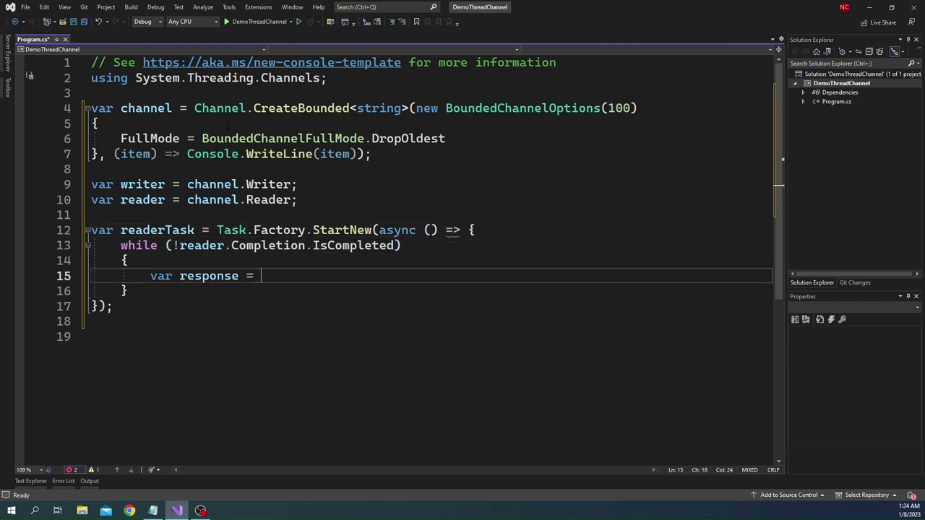
text(await reader.ReadAsync();)
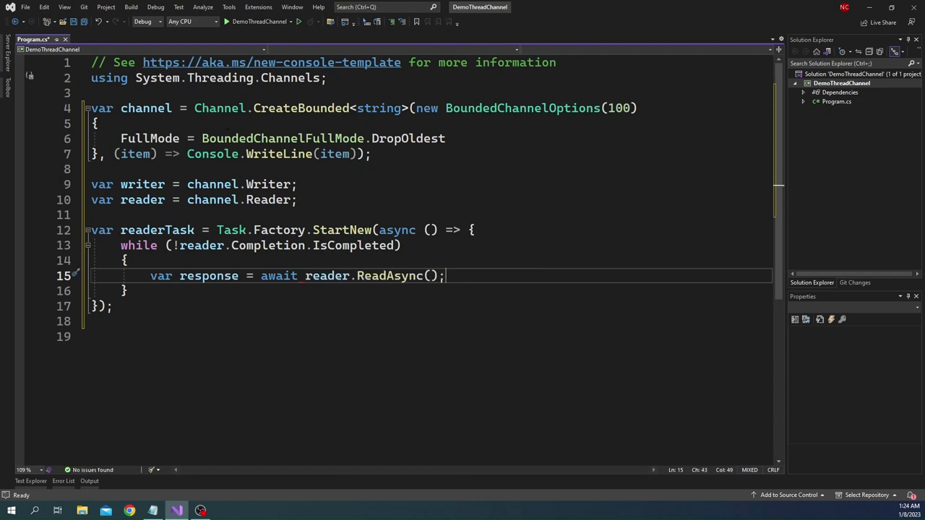
mouse_move(390, 274)
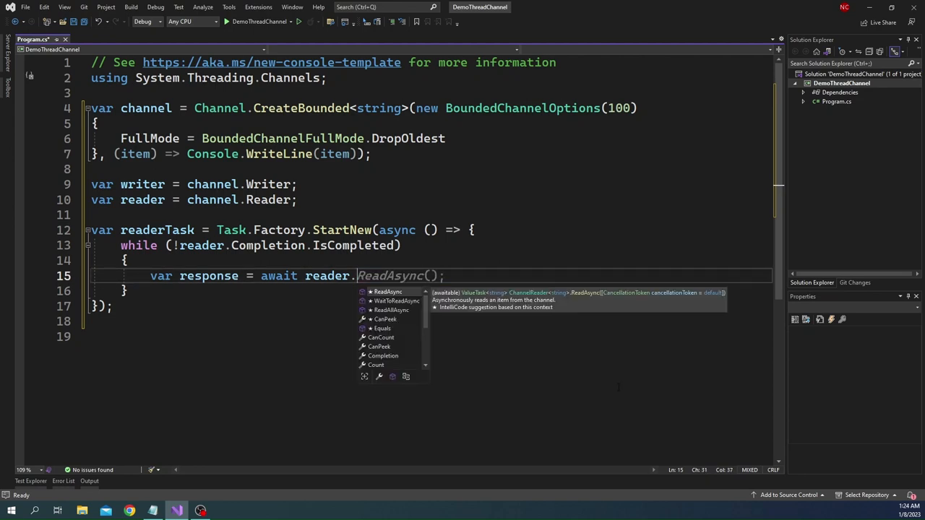
click(396, 300)
text(ReadAsync();)
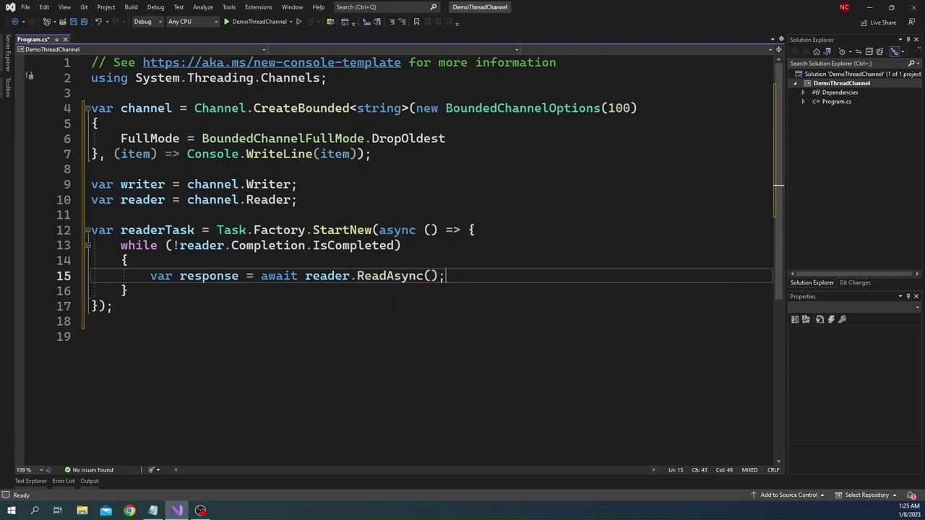
text(con)
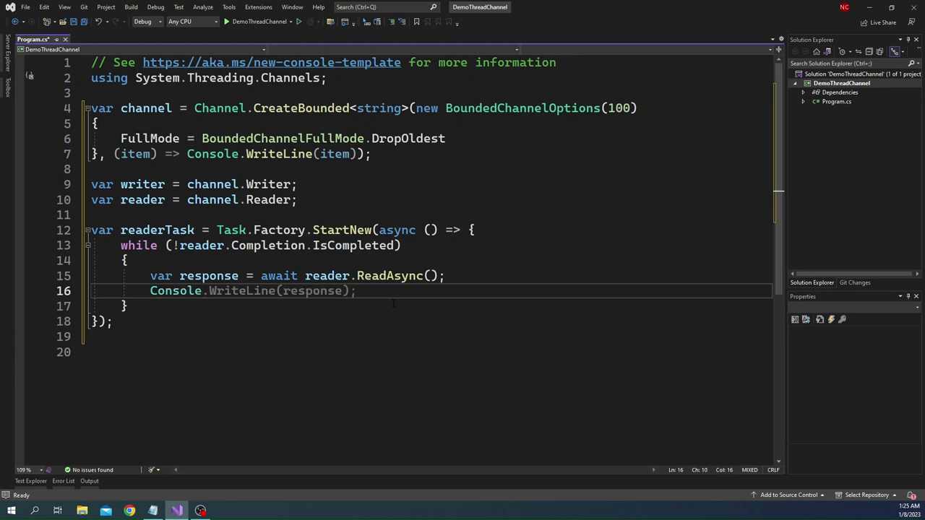
click(113, 321)
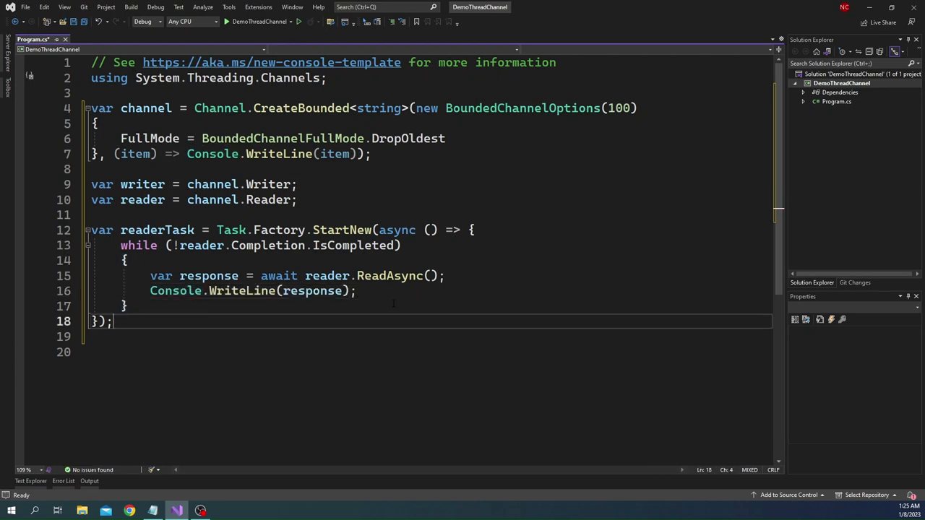
key(enter)
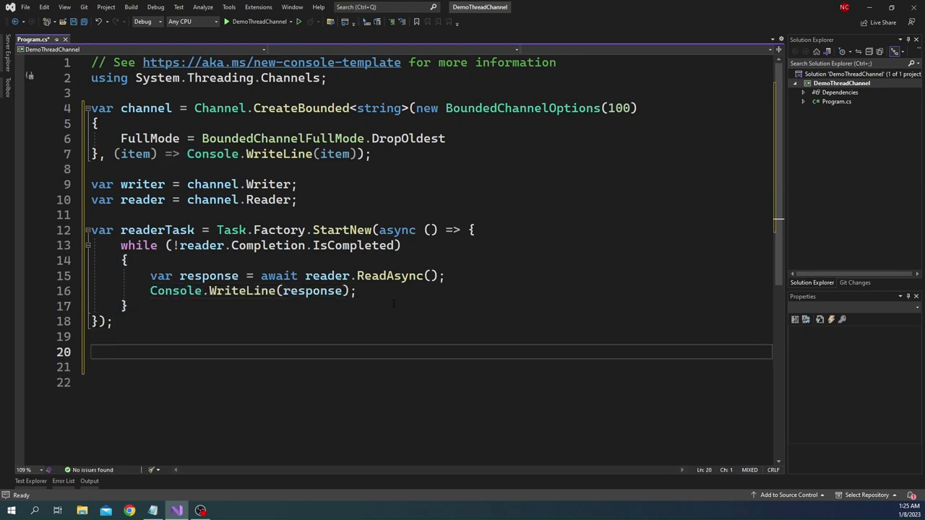
Add a for loop to 10 awaiting `writer.WriteAsync($"Item: {i}")` each iteration
text(for (int i = 0; i < length; i++)
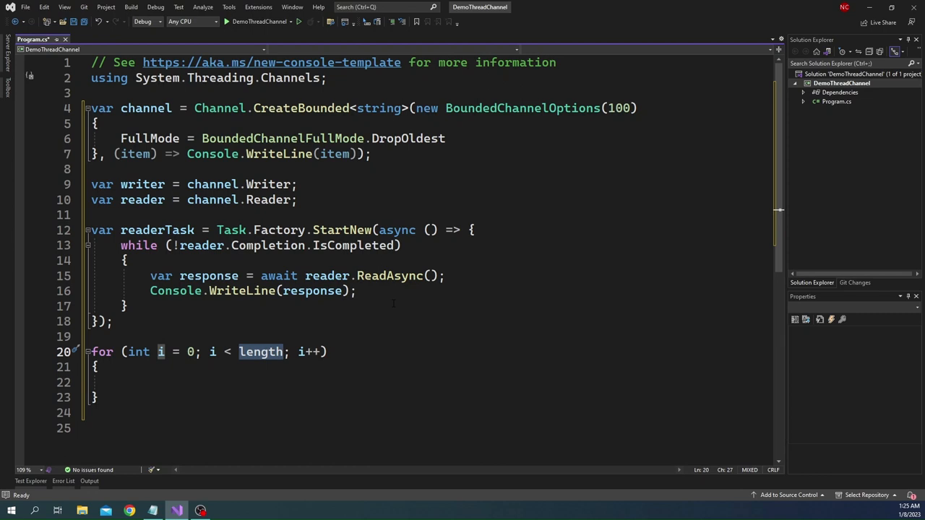
text(10)
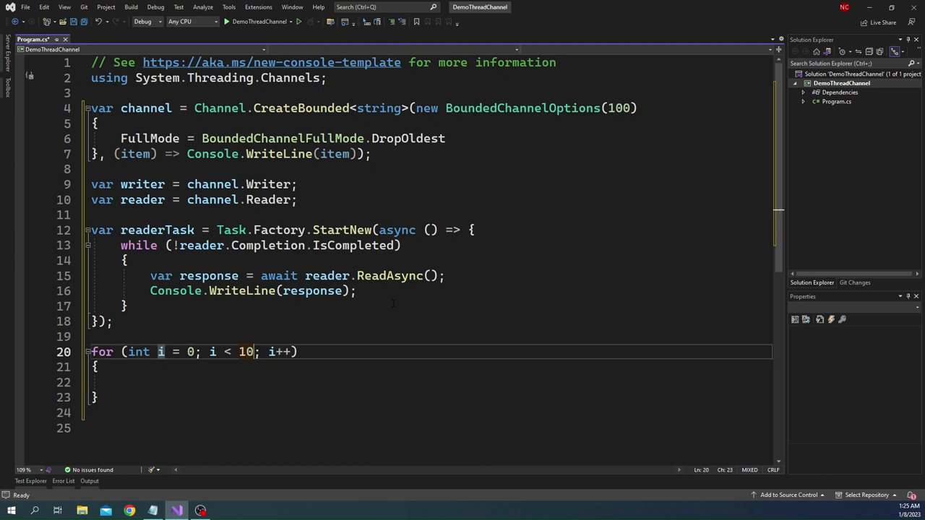
text(a)
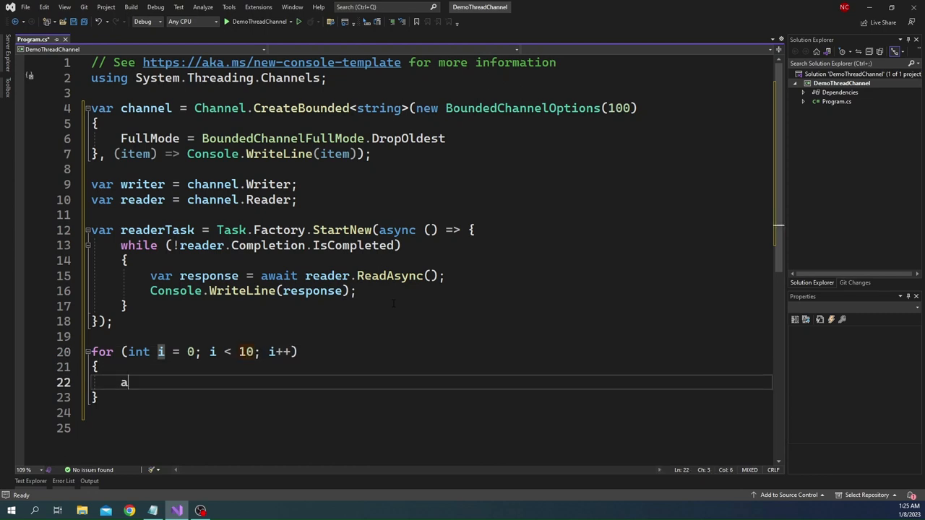
text(wait w)
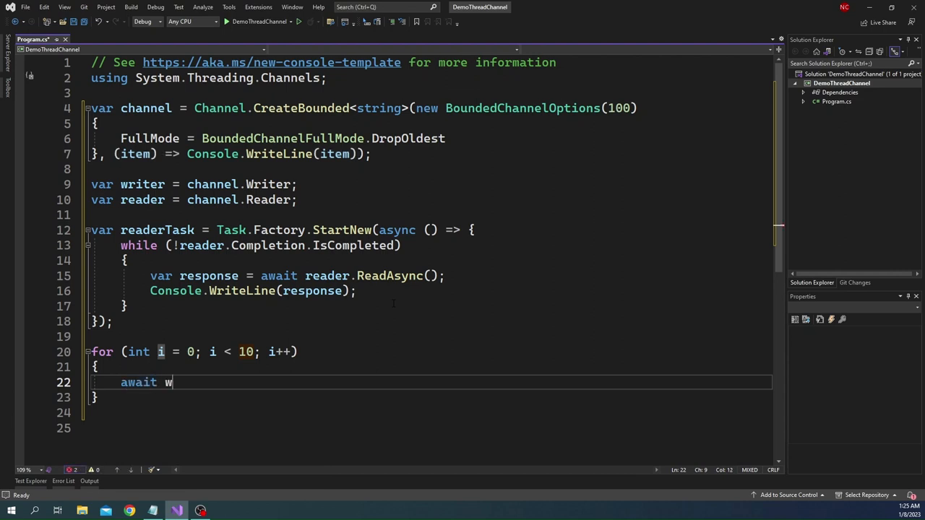
text(riter.WriteAsync($")
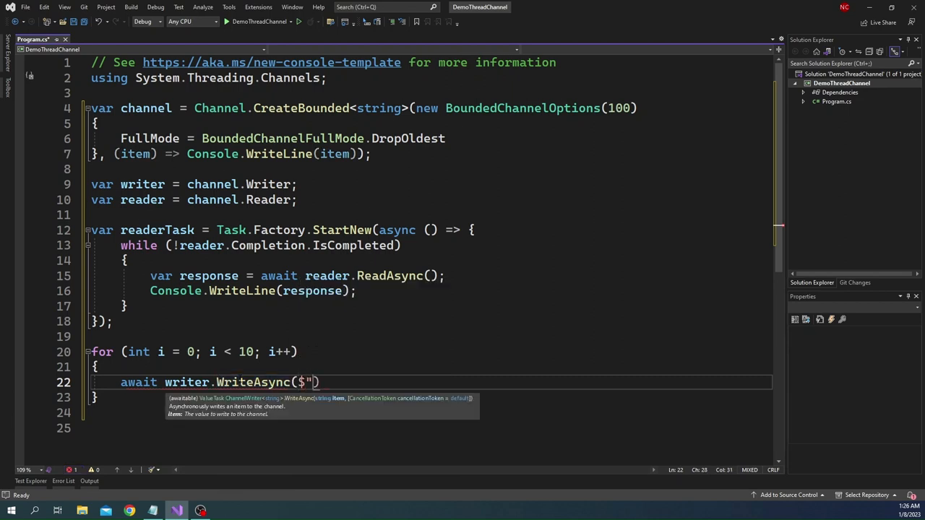
text(I)
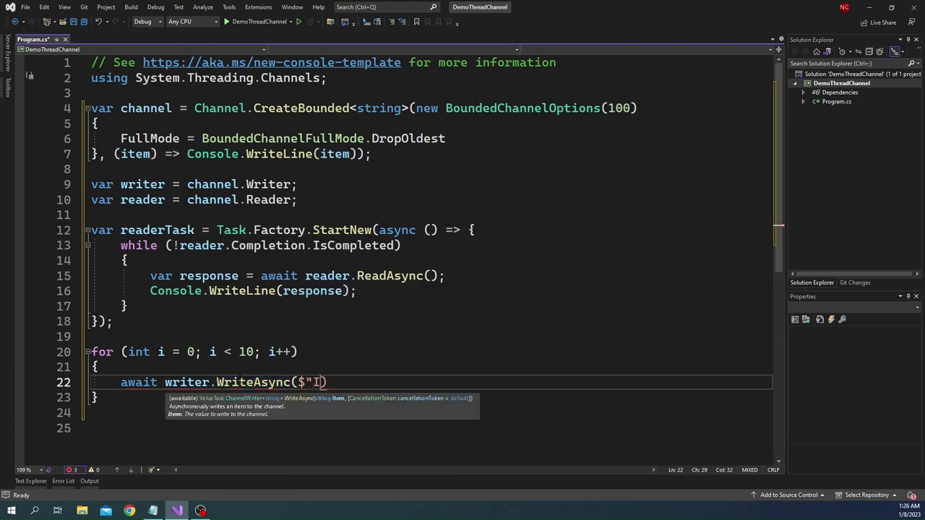
text(tem: {})
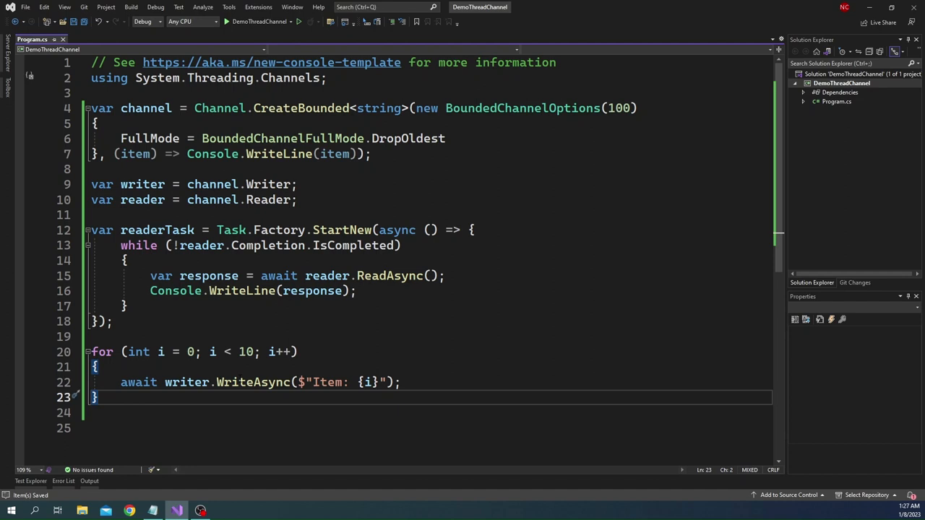
Follow the loop with `await readerTask;` and `Console.ReadLine();` and start a build
text(await readerTask;)
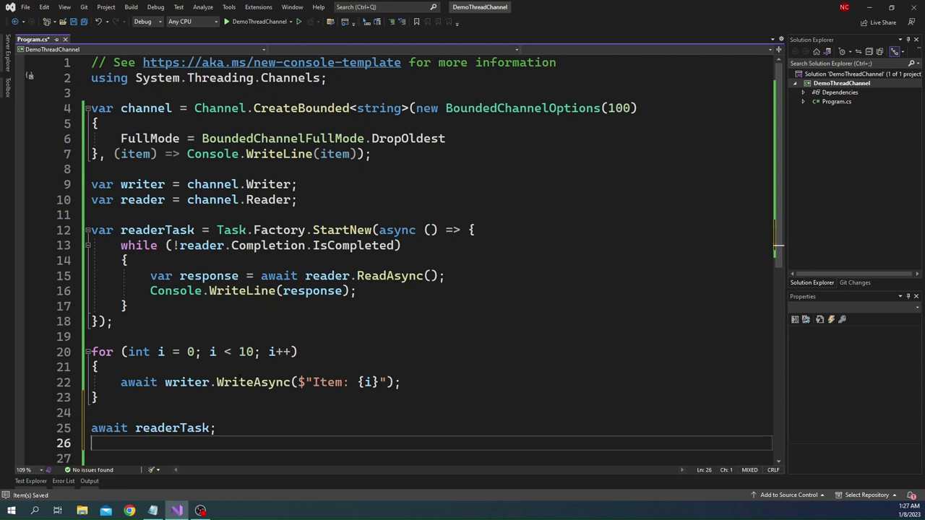
text(Console.)
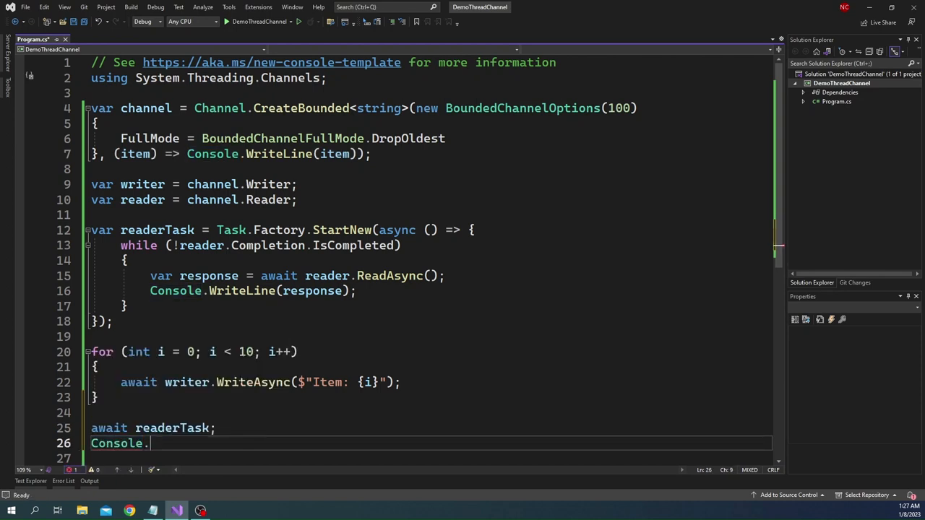
text(read)
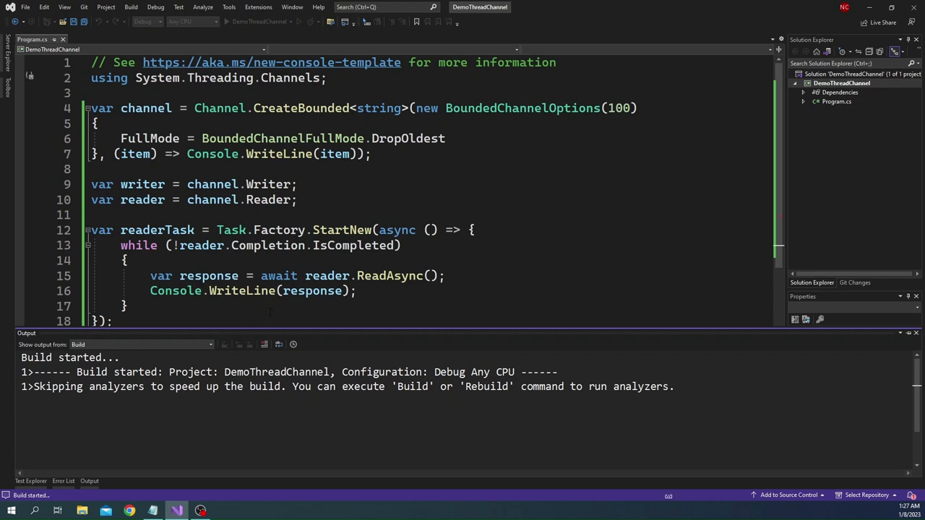
Debug, stepping through the write loop, then continue so the console prints Item: 0 through Item: 9
click(225, 22)
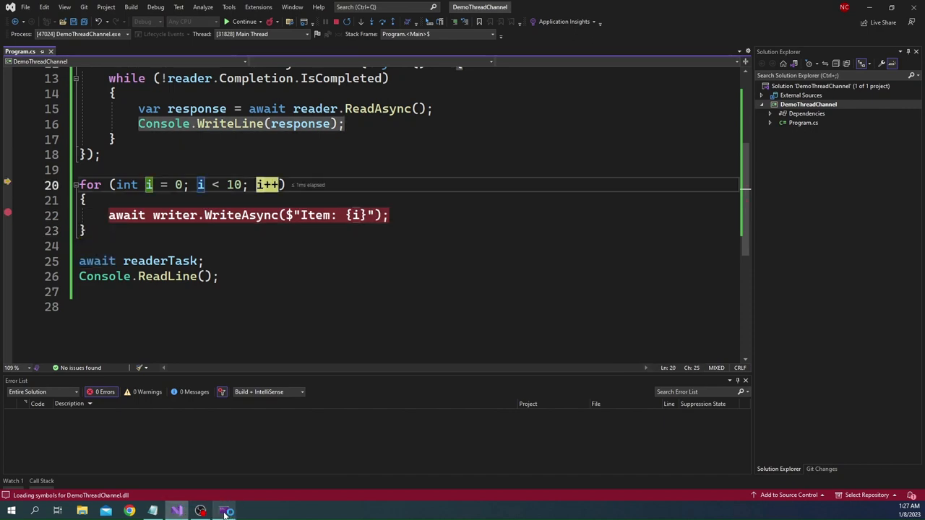
click(222, 511)
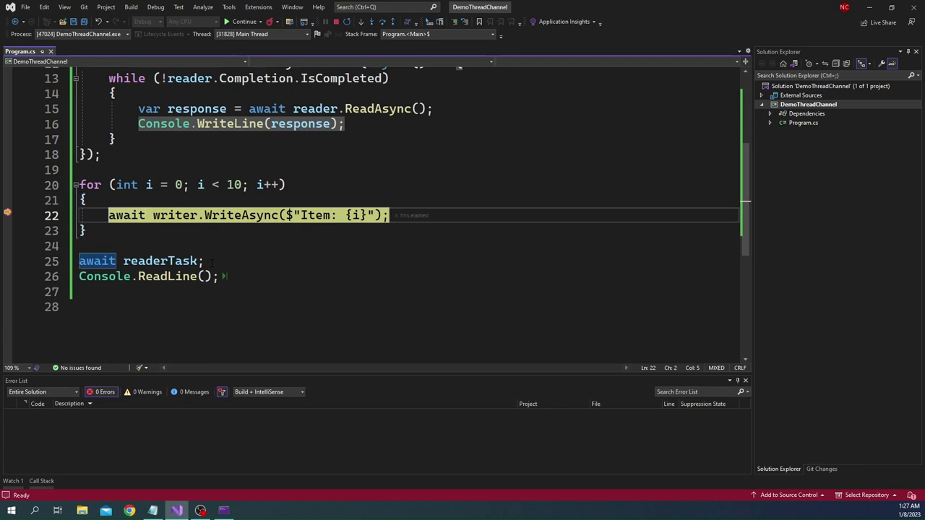
click(224, 511)
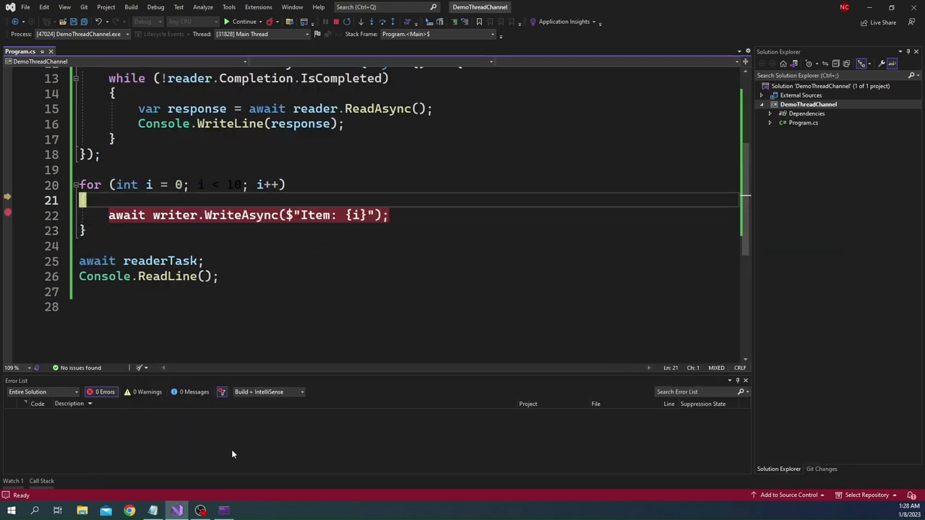
click(243, 21)
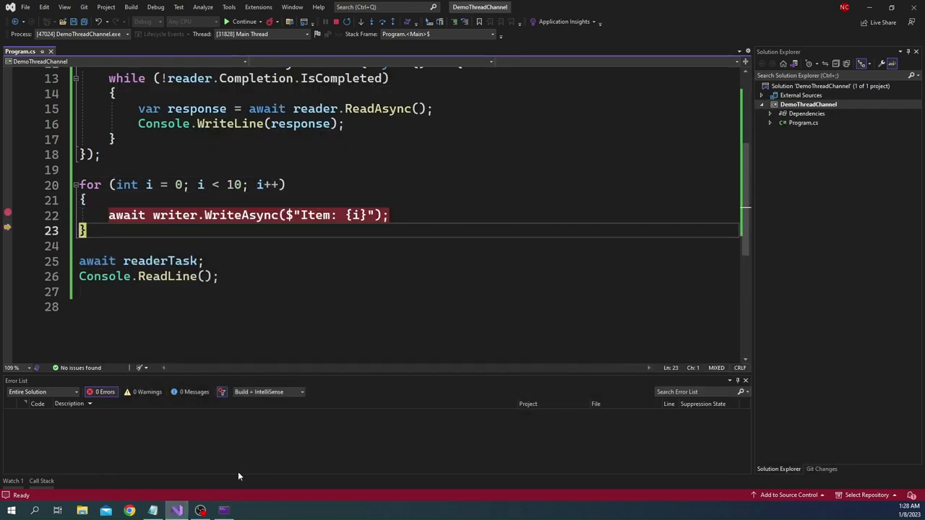
click(244, 21)
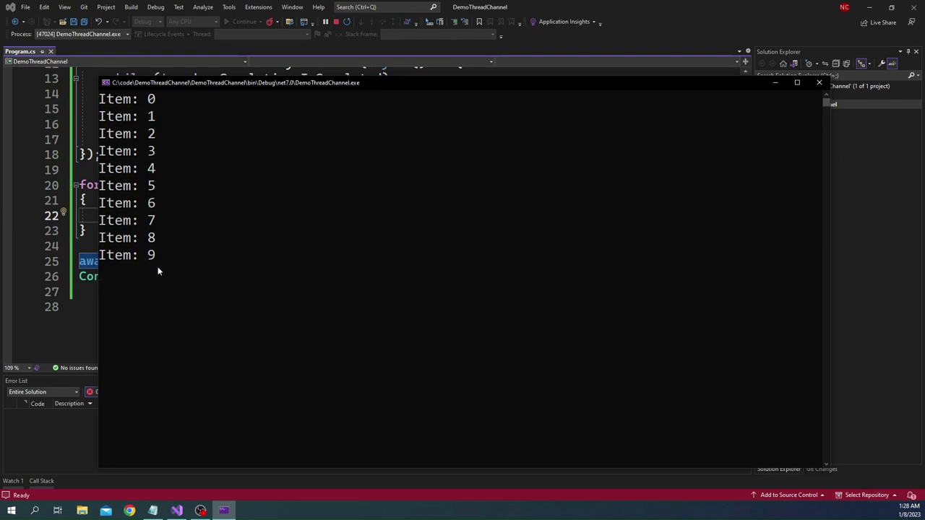
mouse_move(156, 263)
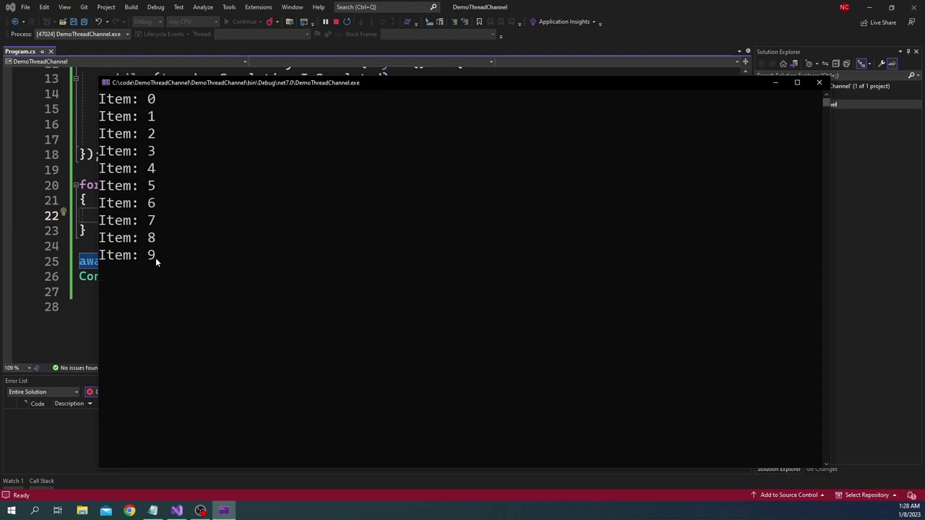